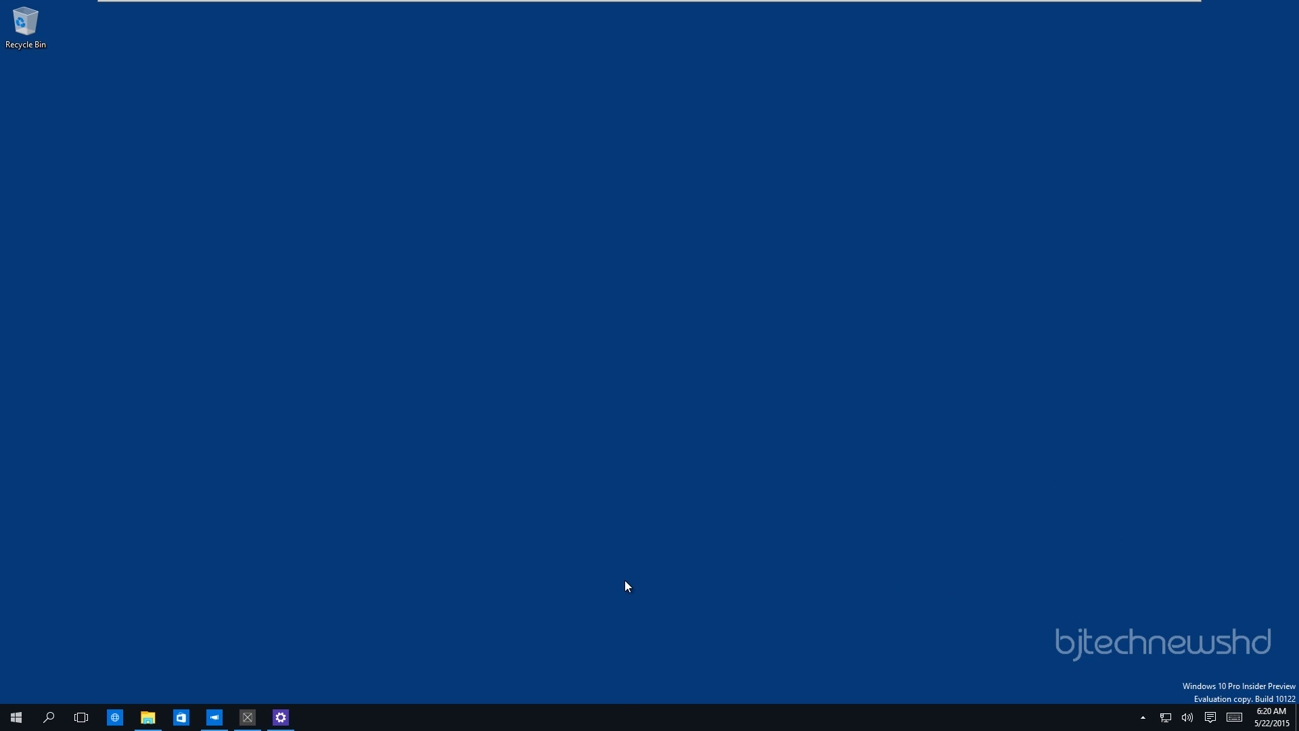
Bring up the Start menu to look over its tile groups and left-hand links
left_click(15, 717)
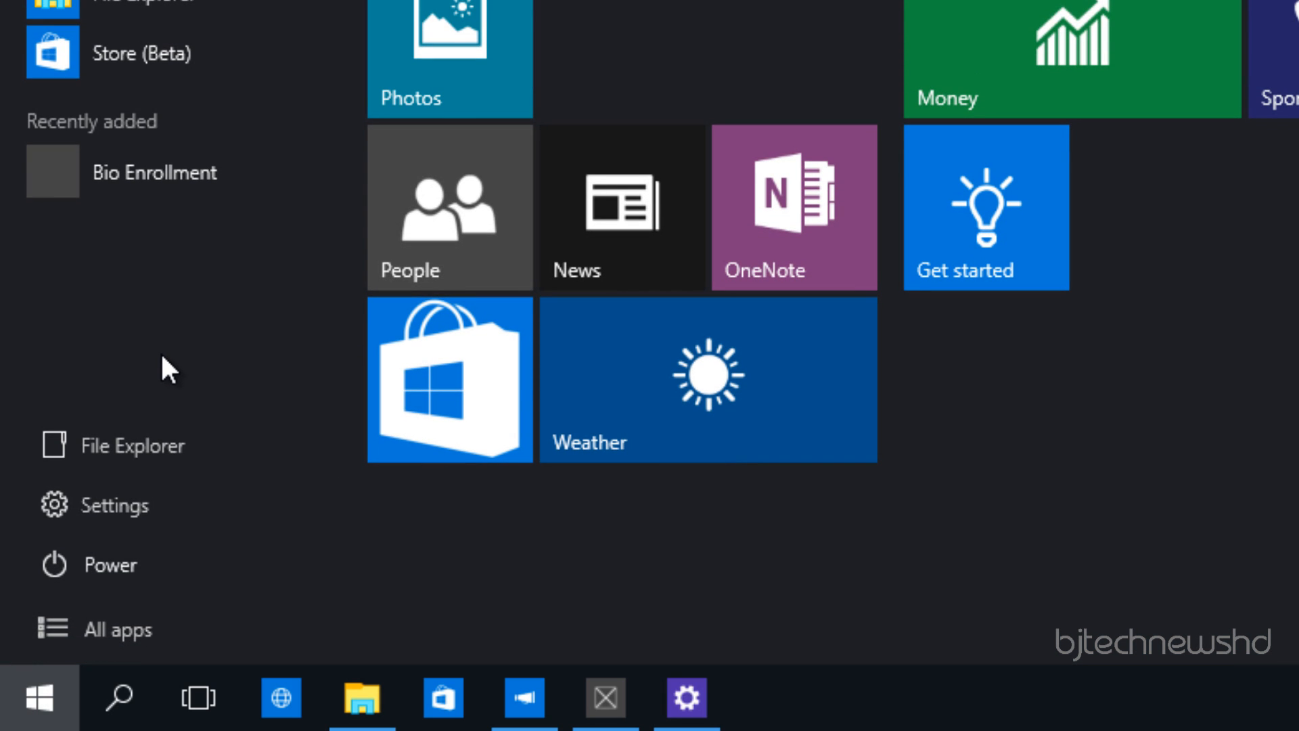
mouse_move(157, 456)
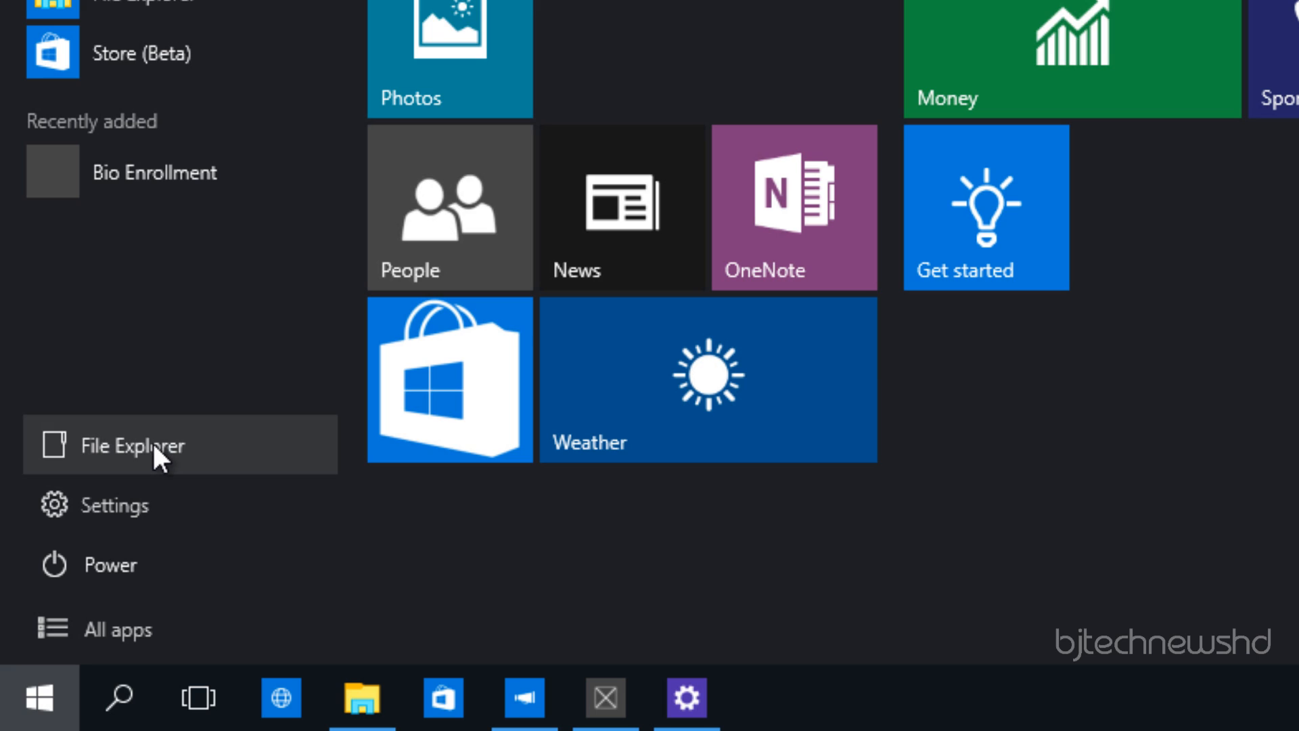
mouse_move(141, 505)
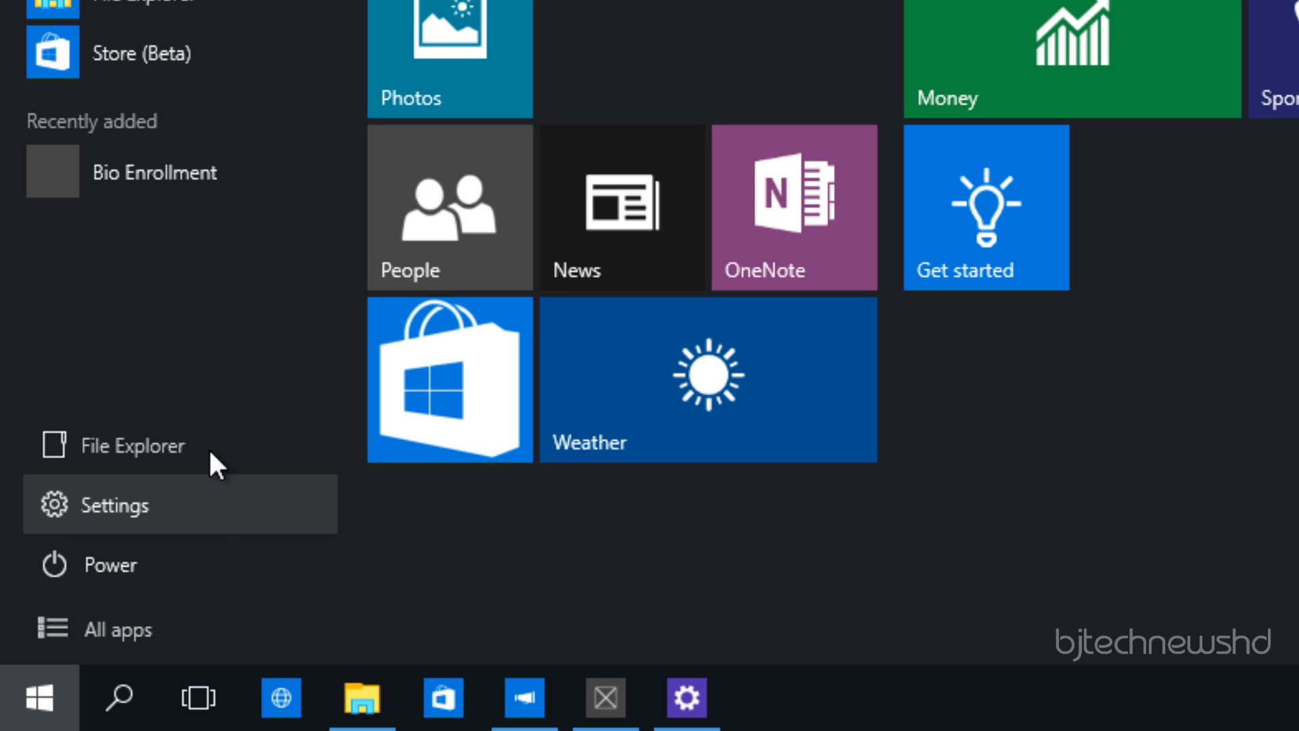
mouse_move(362, 697)
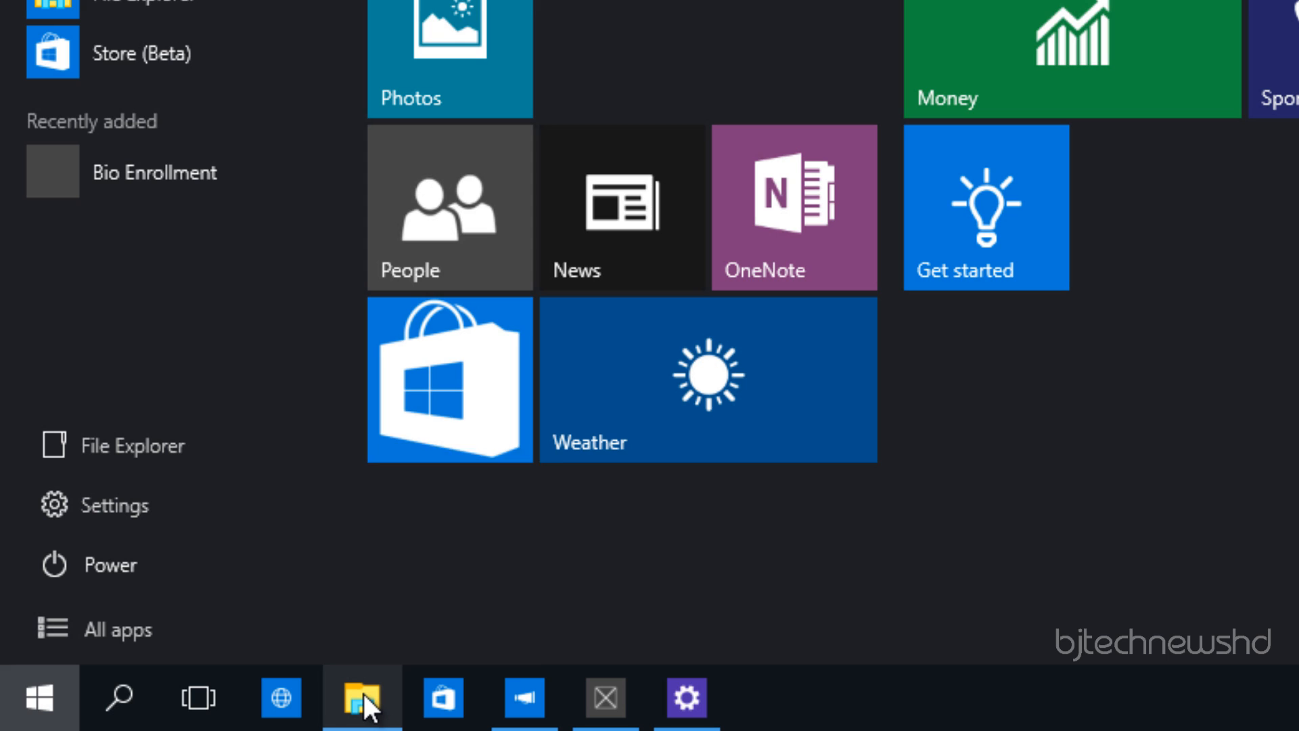
mouse_move(363, 696)
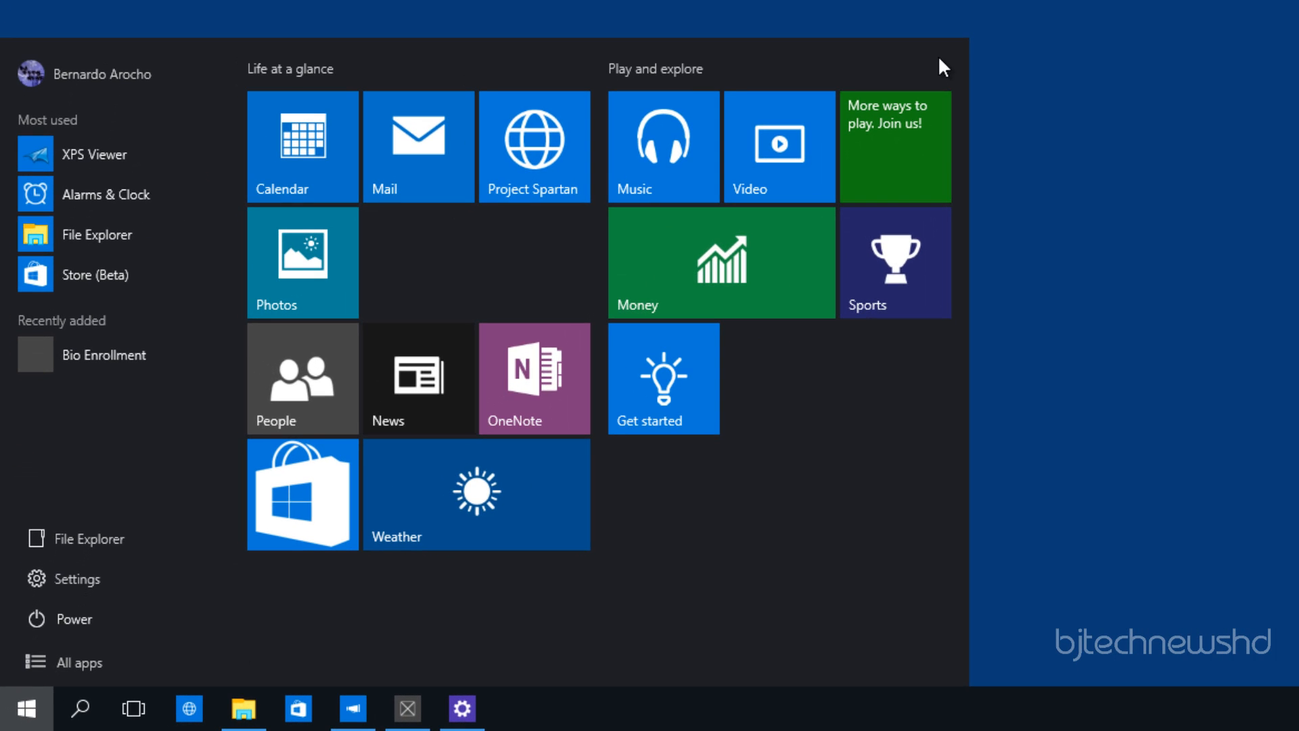
mouse_move(954, 64)
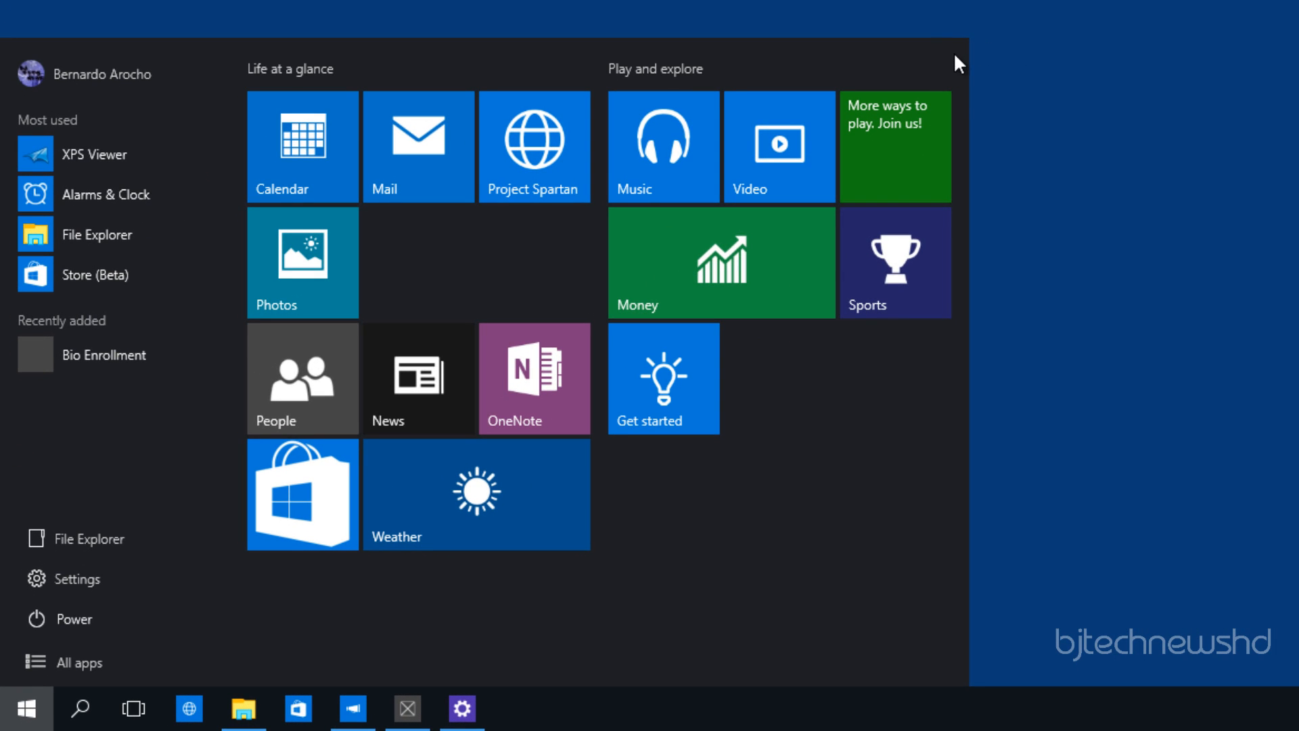
mouse_move(928, 91)
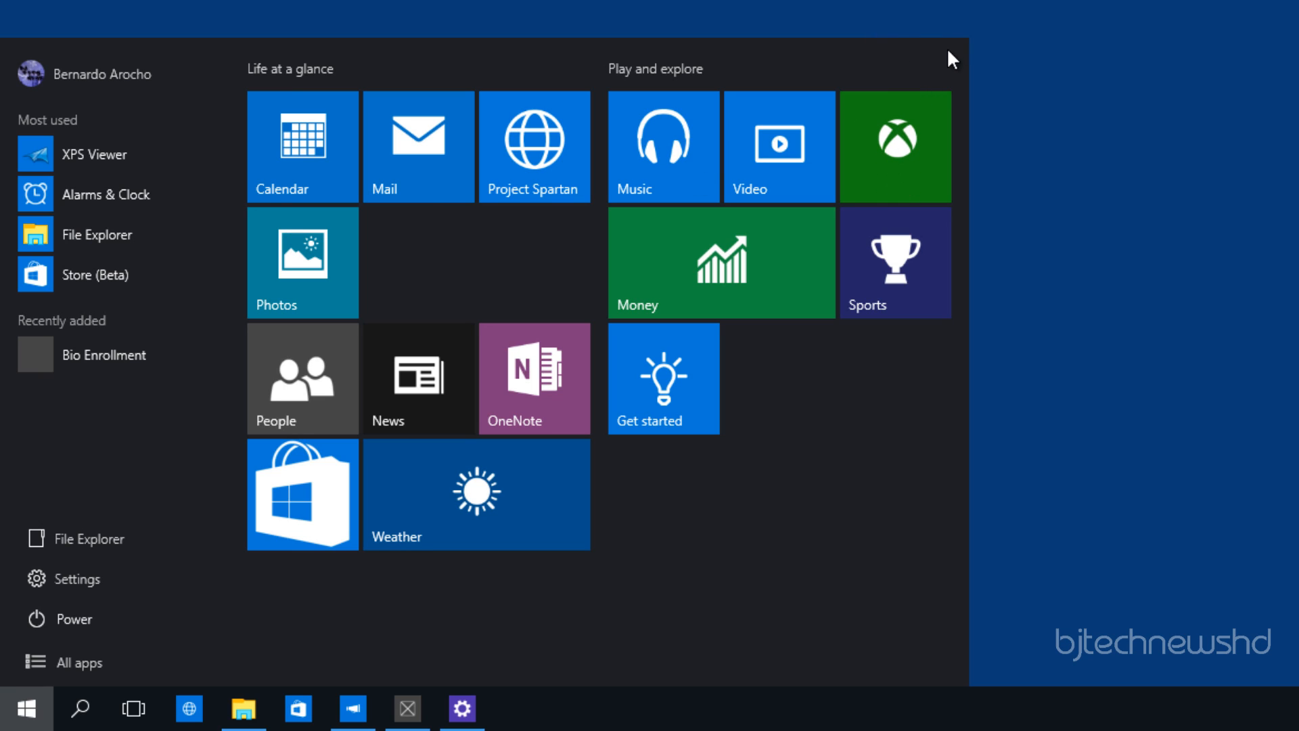
mouse_move(929, 65)
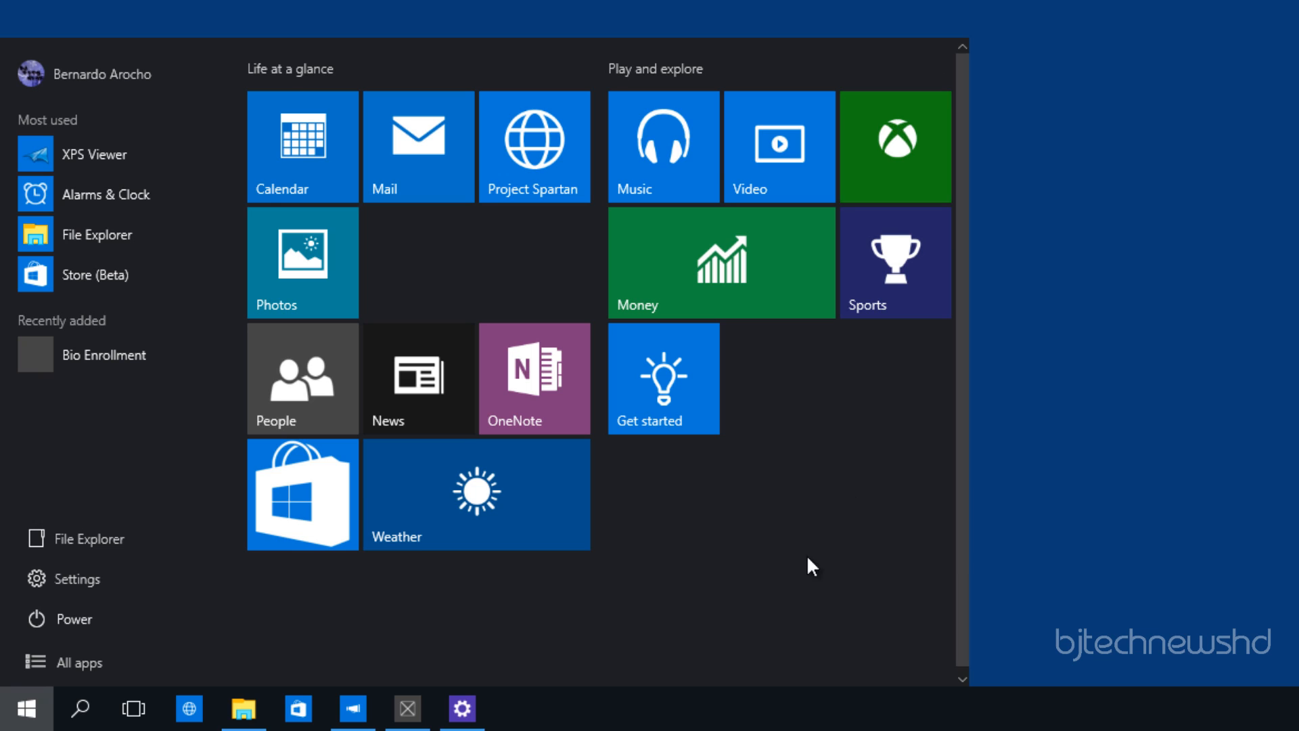
mouse_move(537, 483)
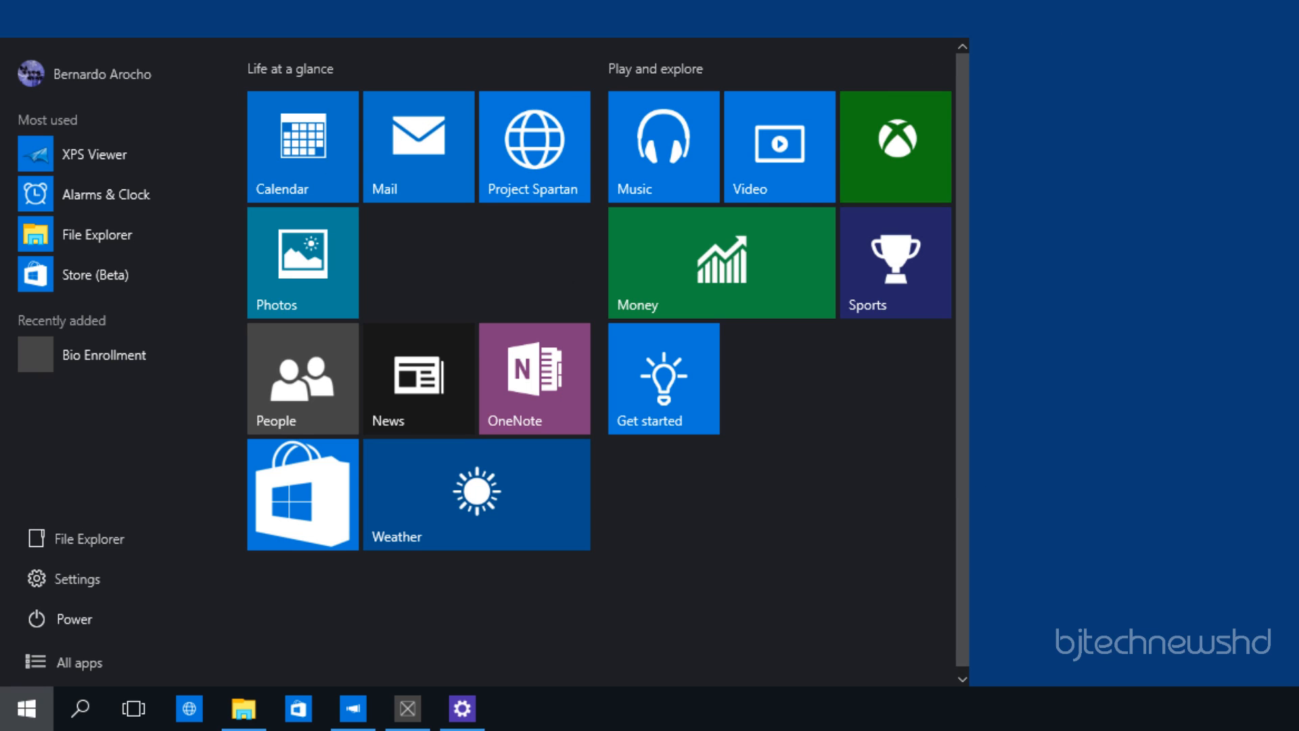
mouse_move(261, 333)
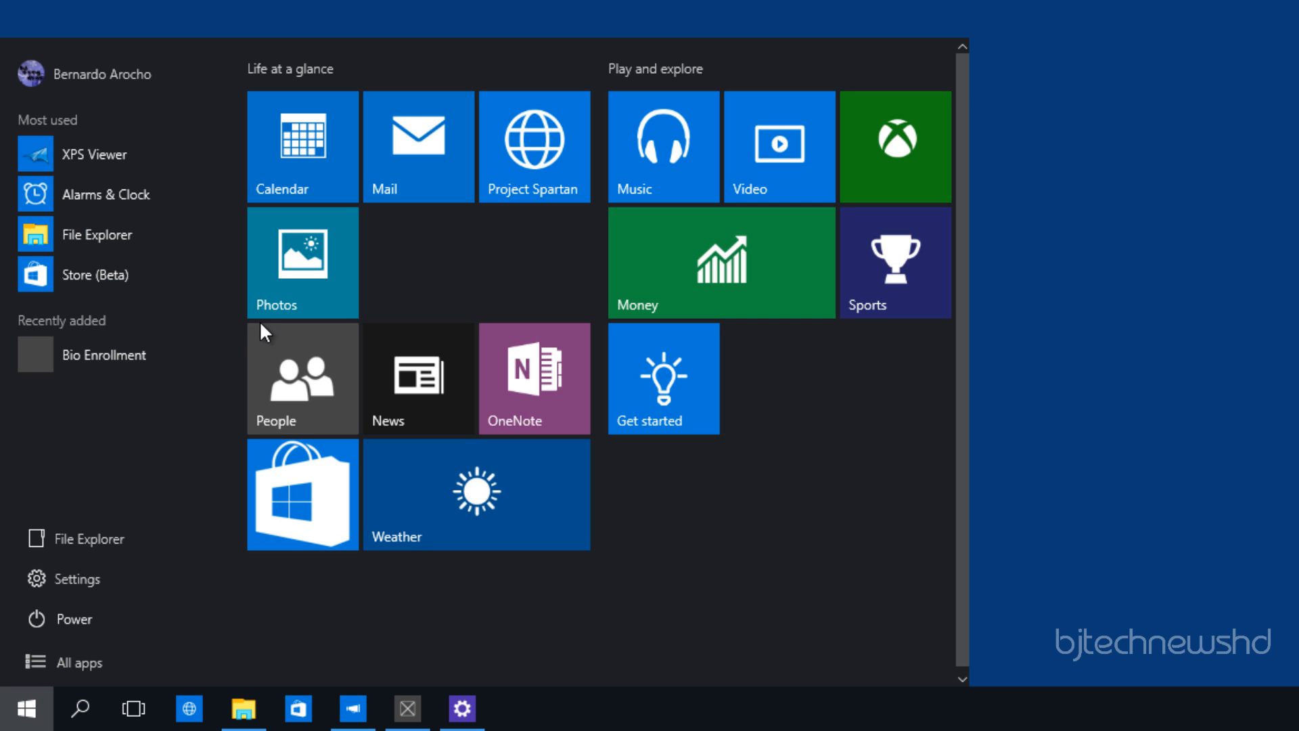
Launch Insider Hub from All apps and visit its Alerts and Insider profile pages
left_click(73, 662)
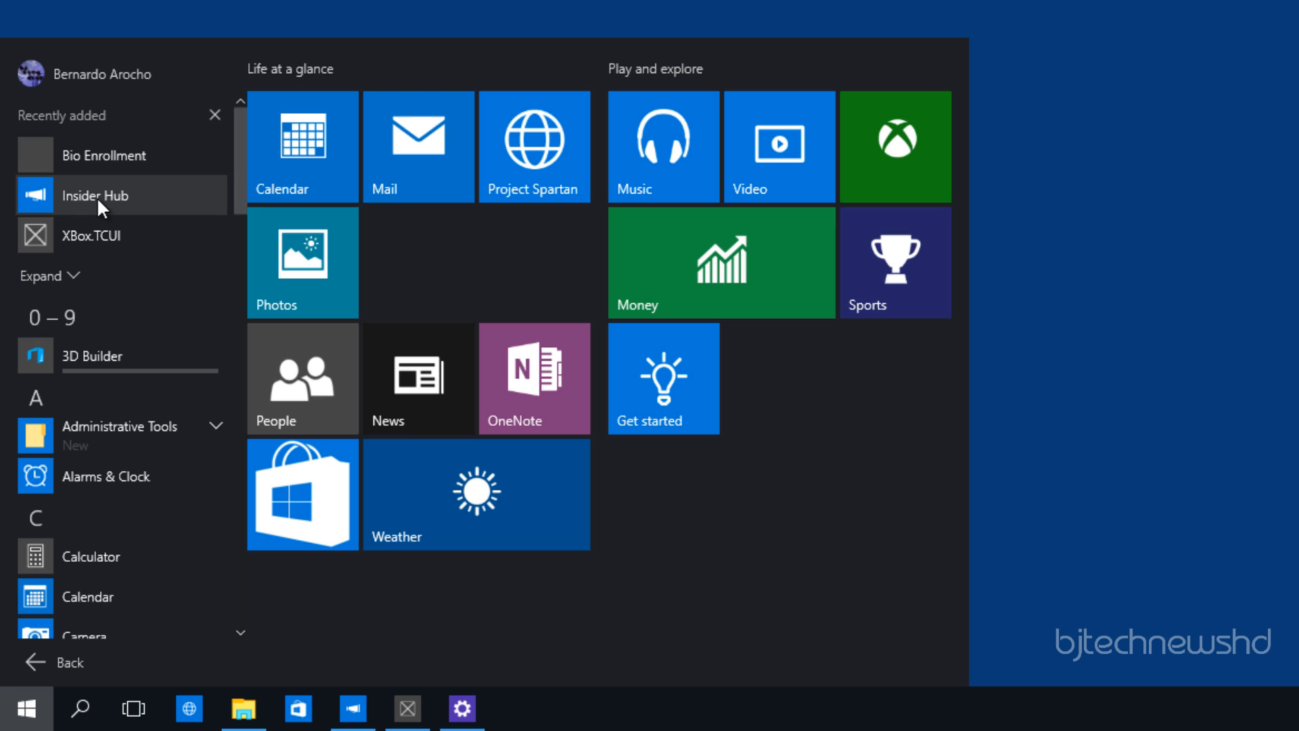
left_click(94, 195)
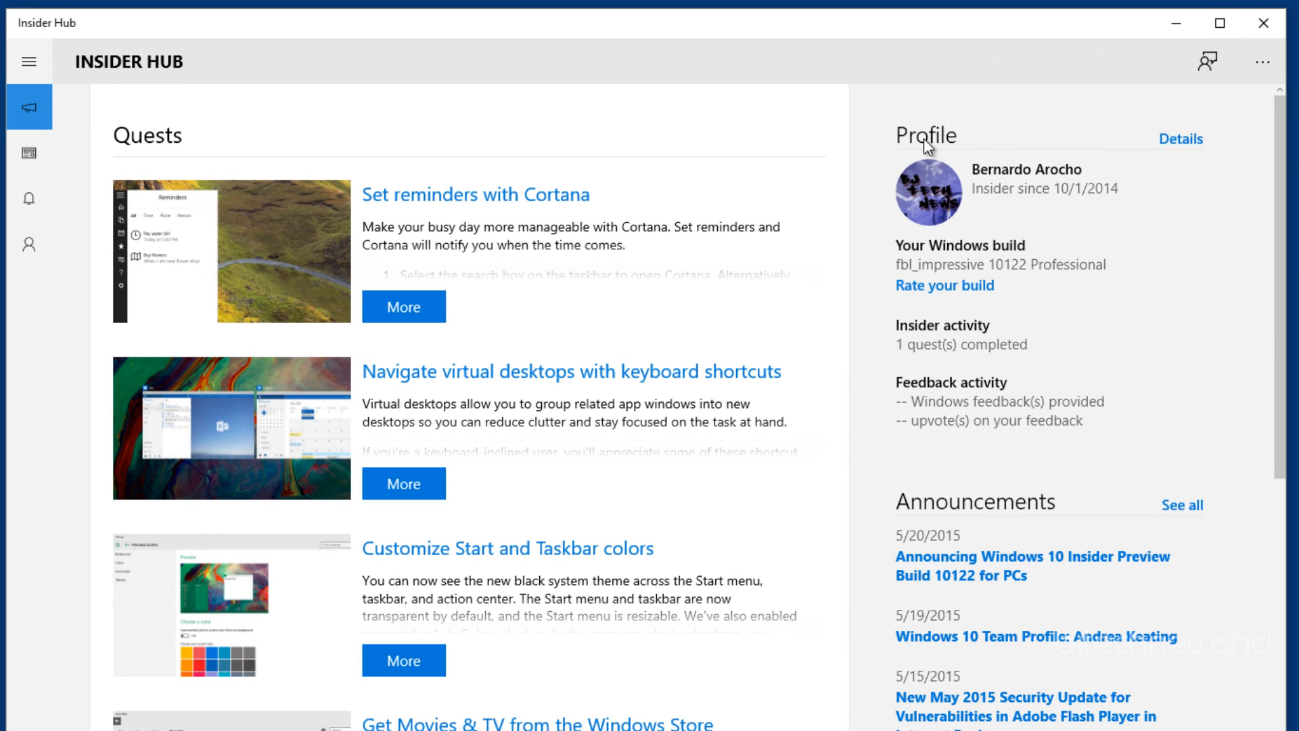
mouse_move(1033, 571)
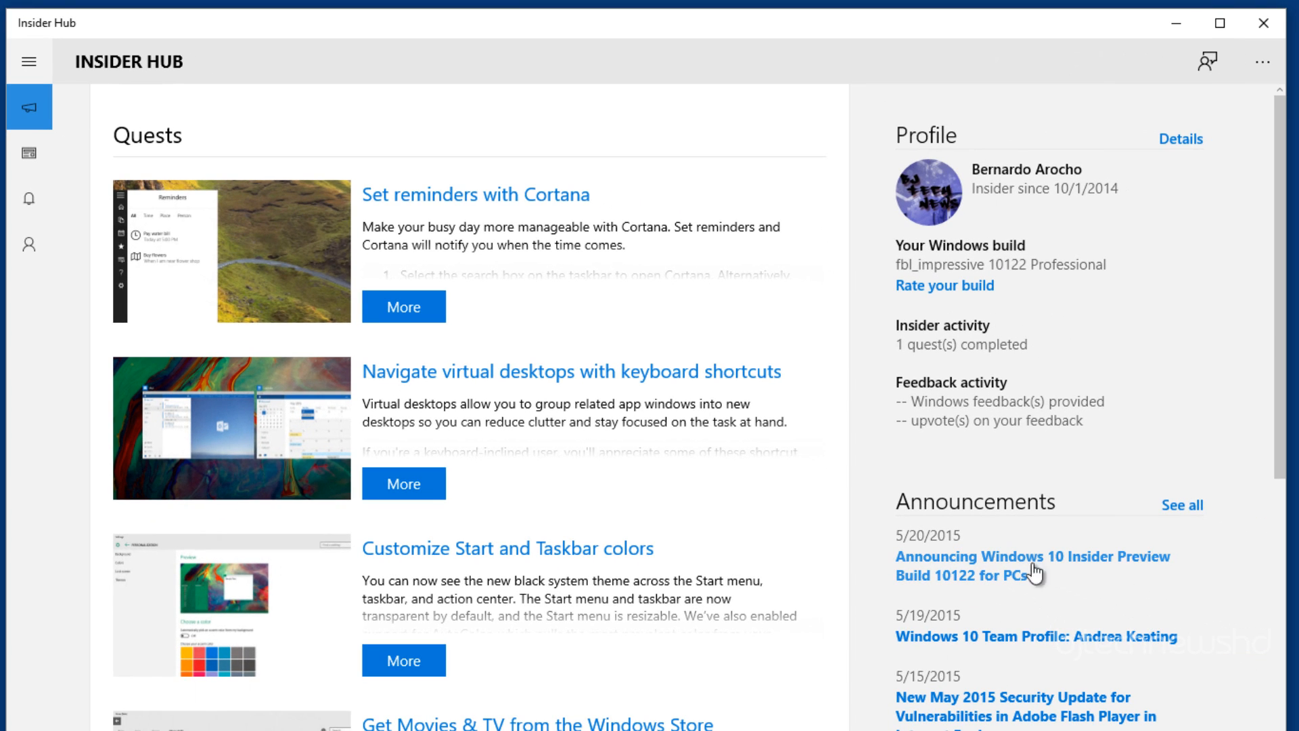
mouse_move(228, 235)
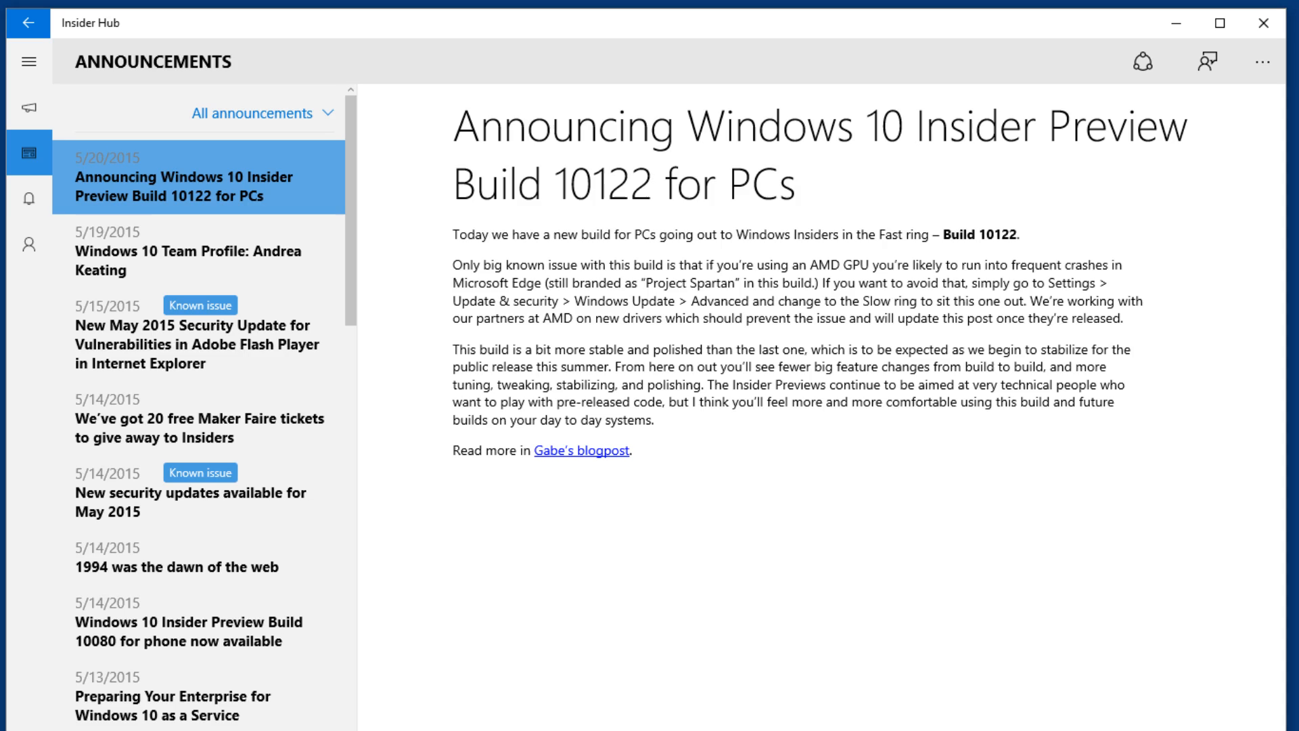
left_click(28, 199)
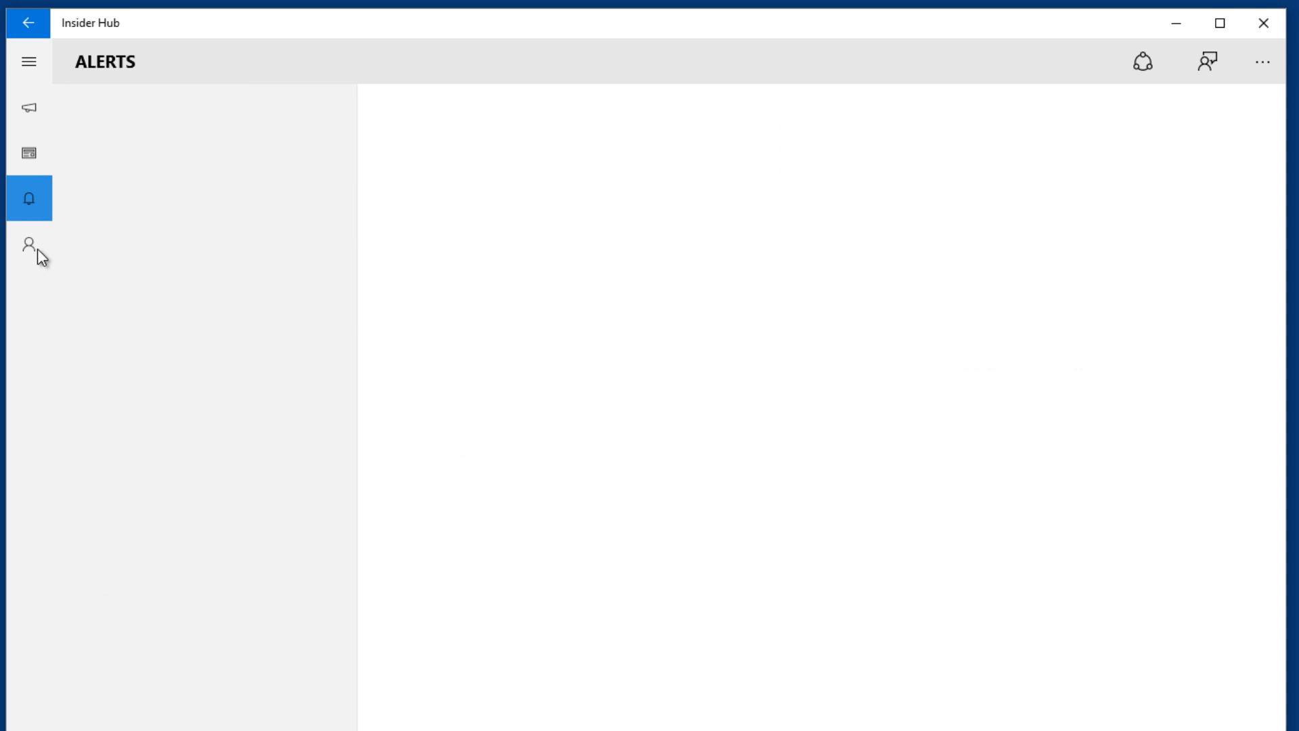
left_click(28, 245)
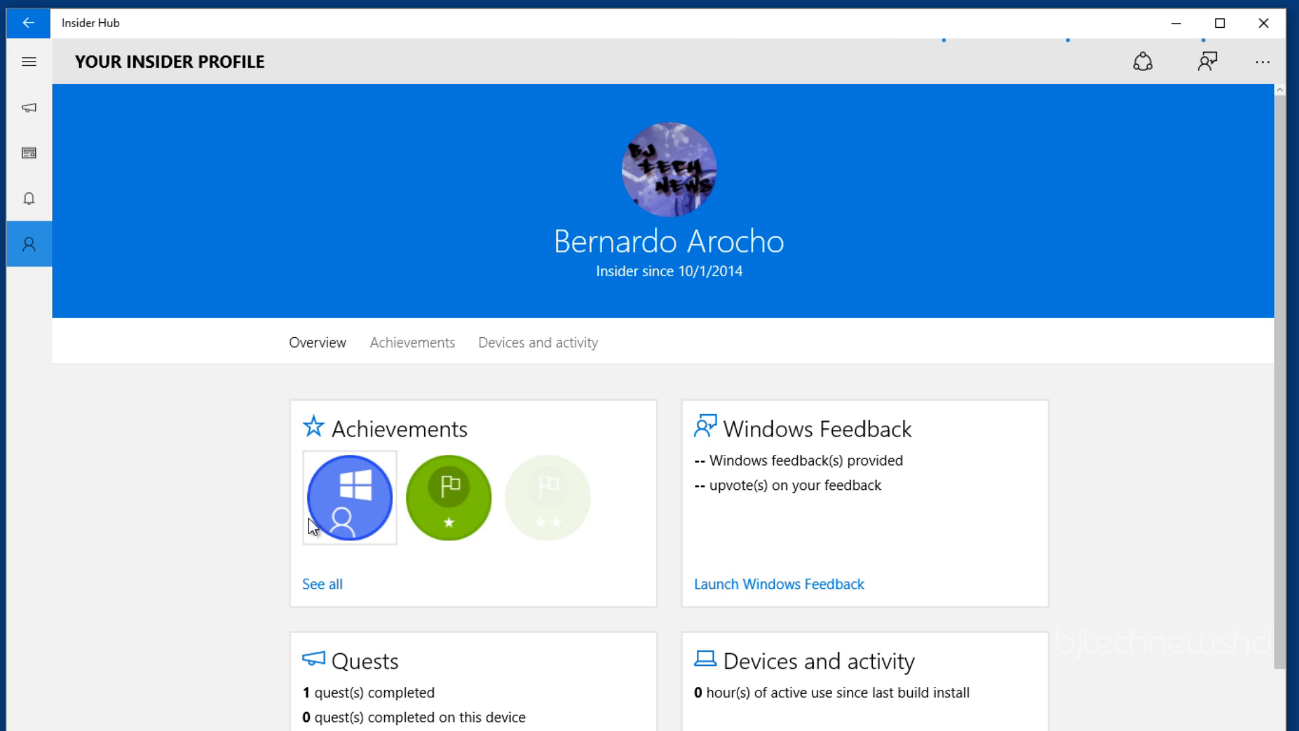
mouse_move(448, 498)
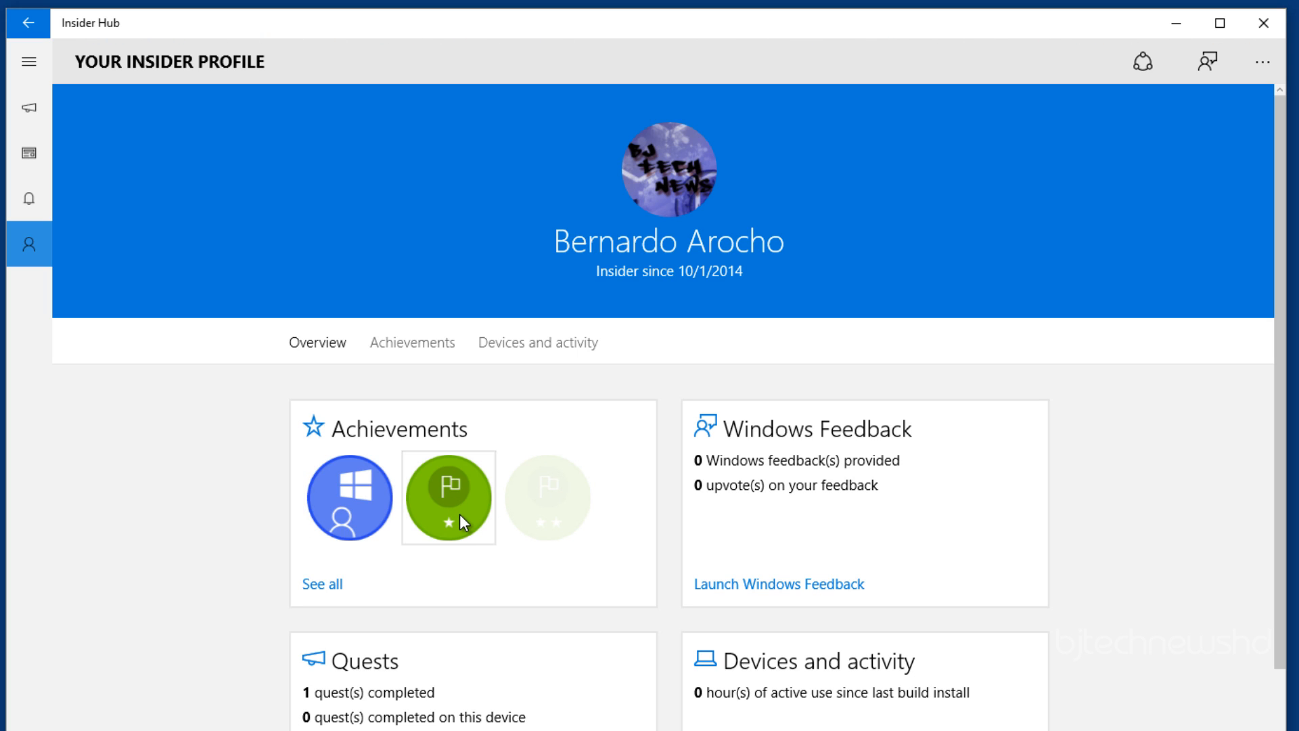
mouse_move(378, 714)
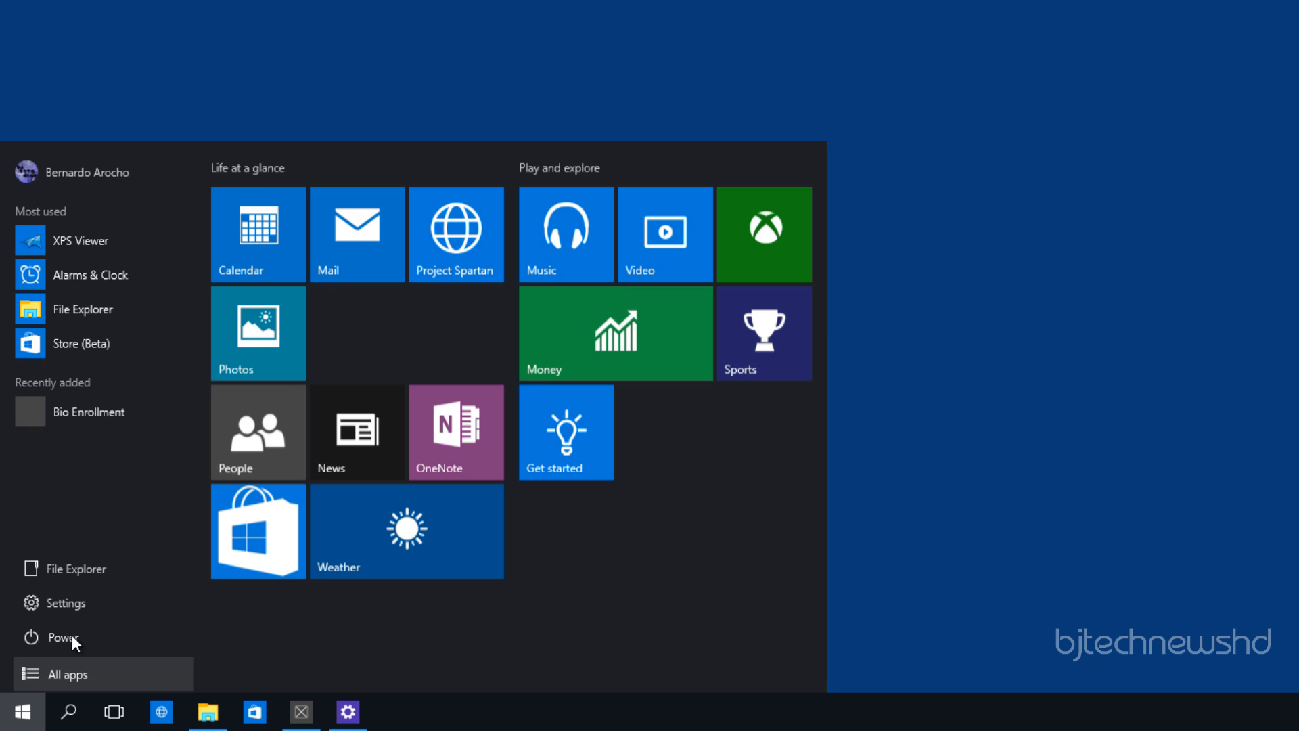
Launch XBox.TCUI from All apps, see its blank black window, then return to Start
left_click(68, 673)
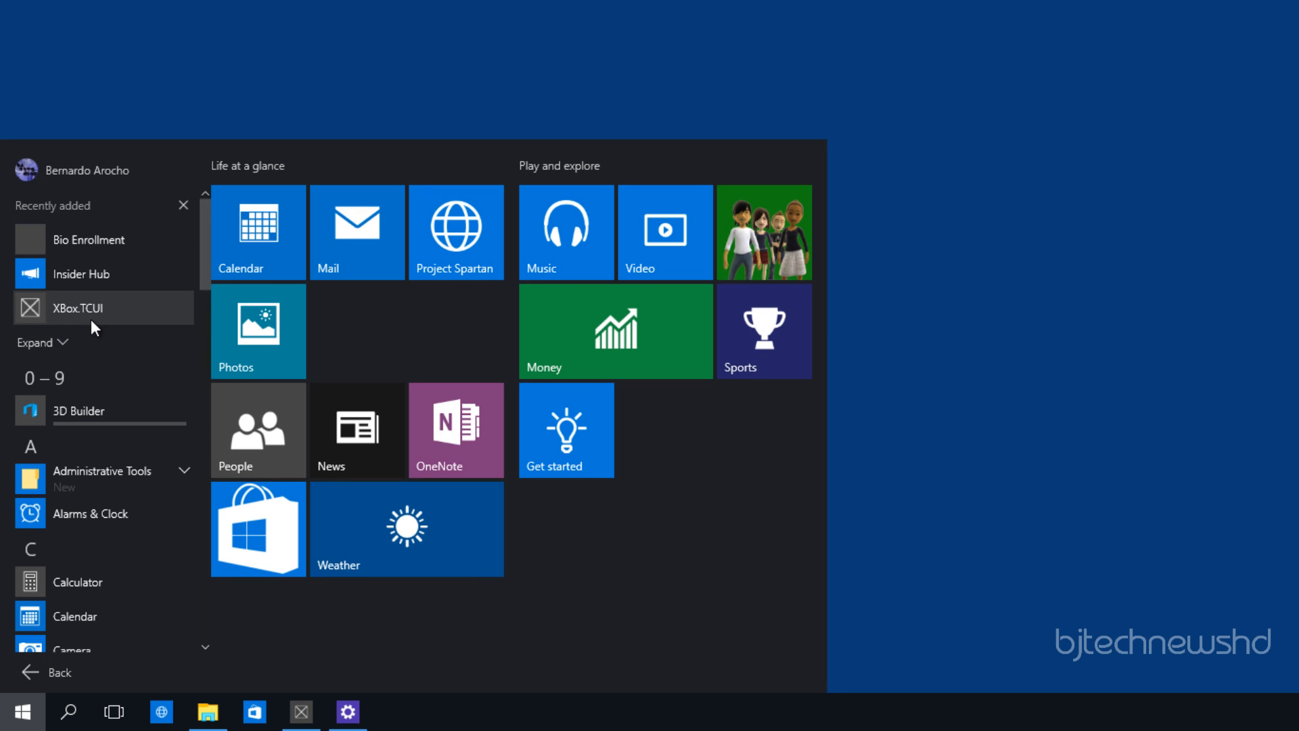
left_click(74, 307)
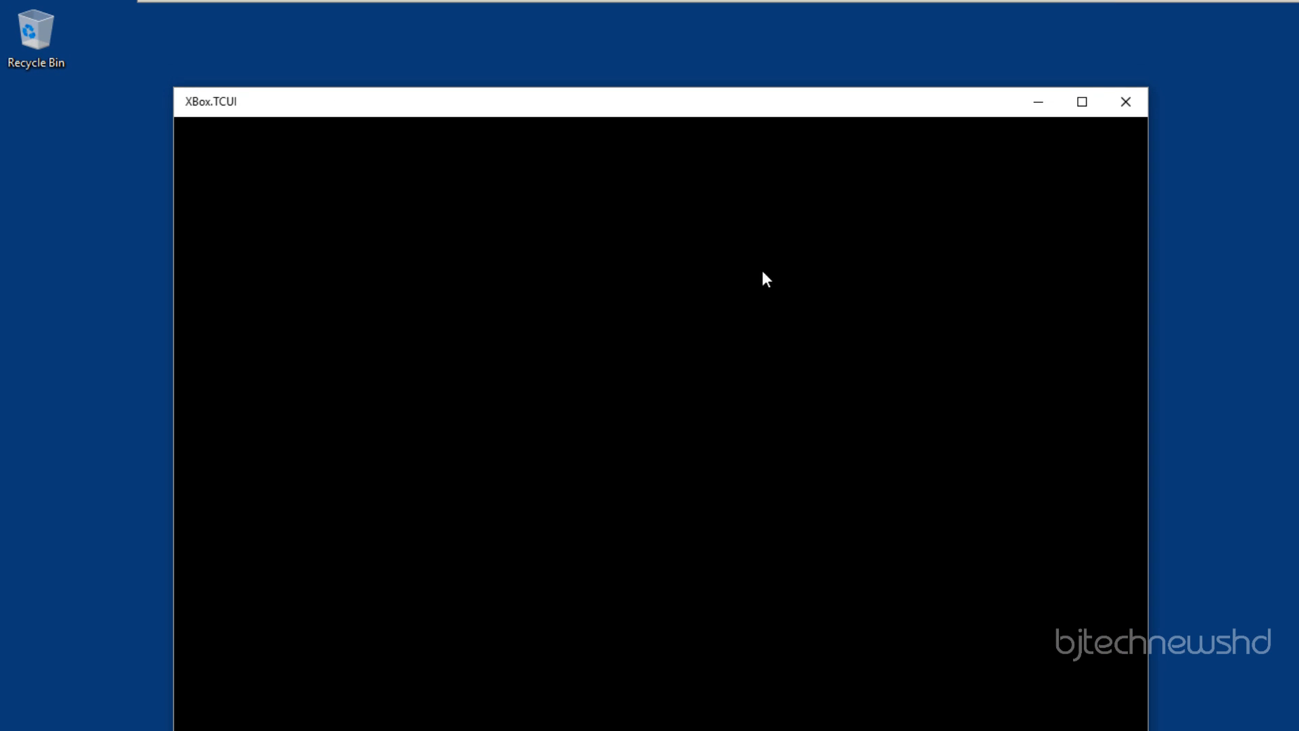
mouse_move(272, 109)
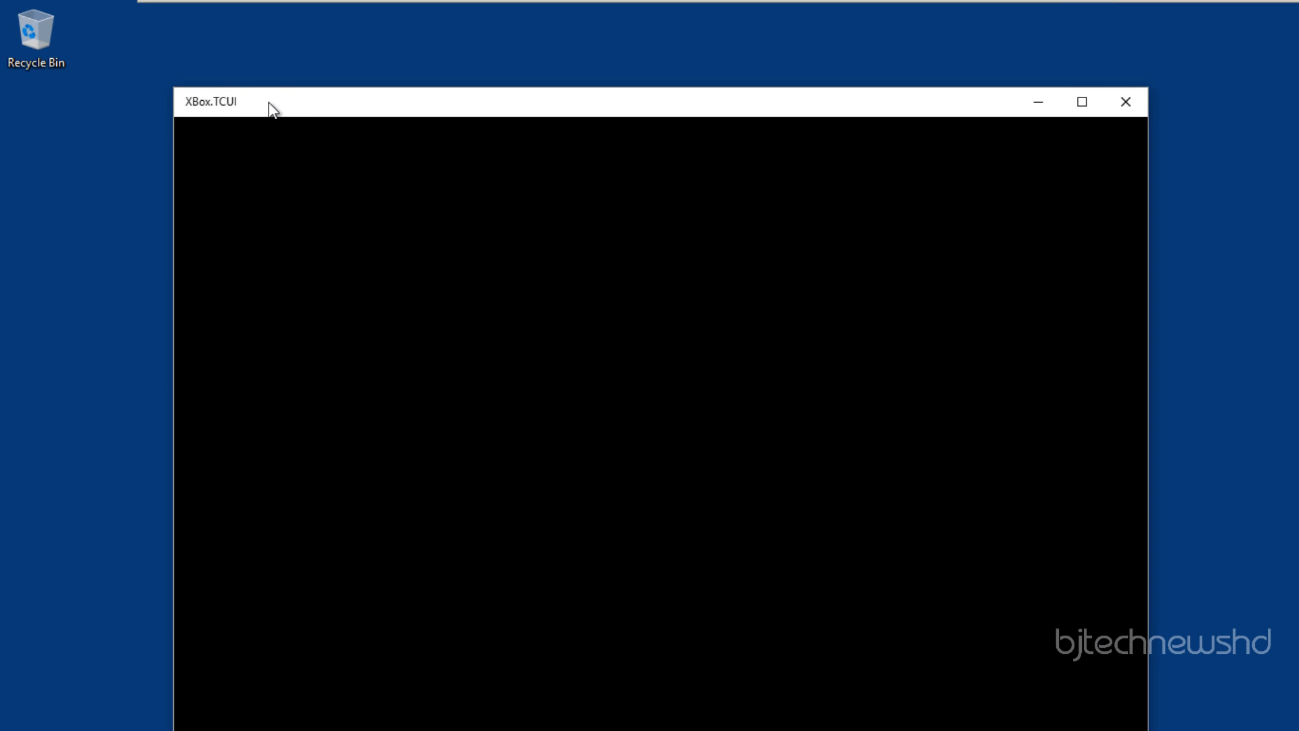
mouse_move(162, 512)
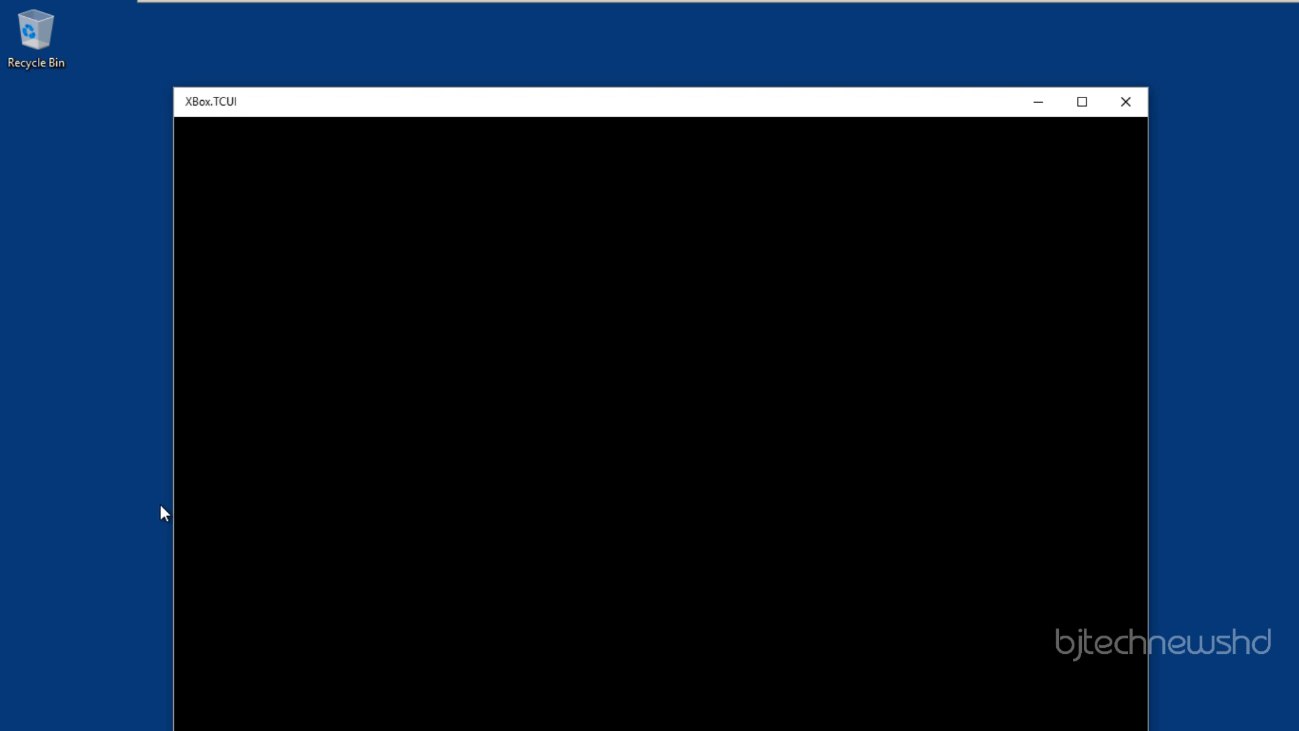
left_click(21, 711)
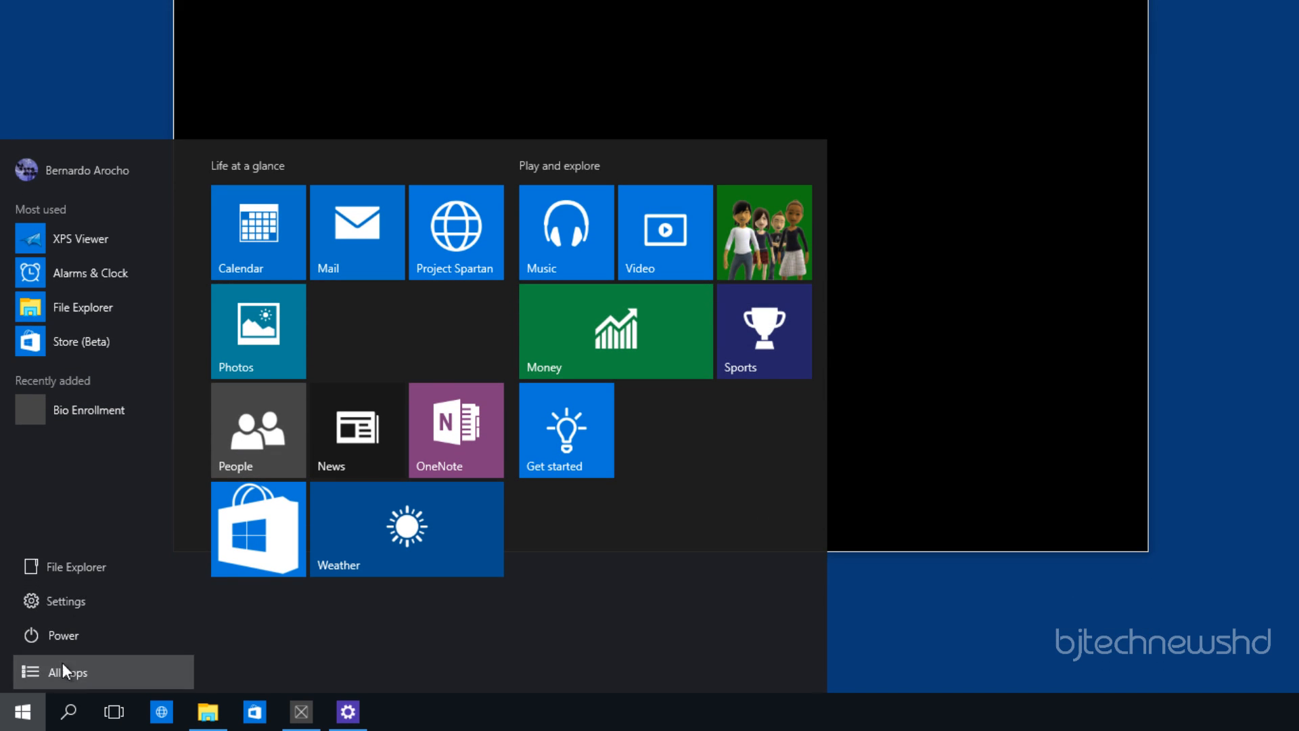
Launch File Explorer from Start onto the Quick access page
left_click(68, 673)
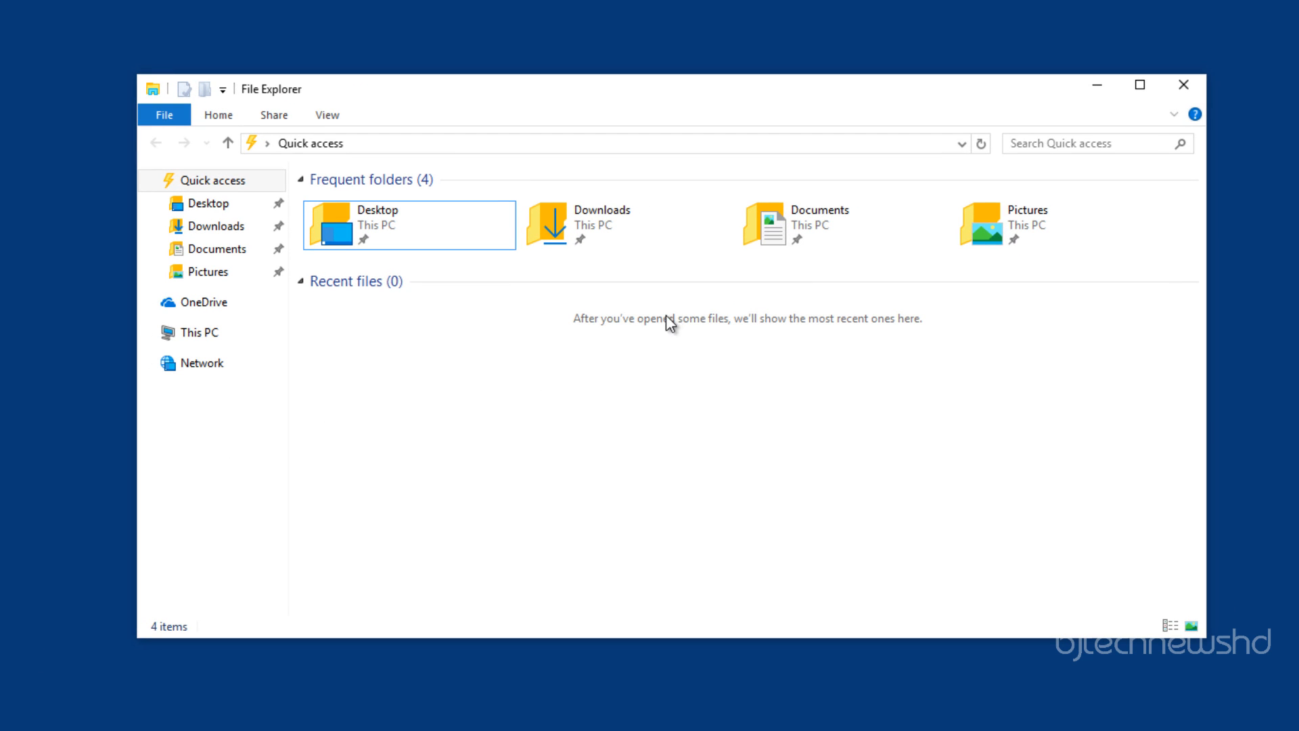
mouse_move(869, 323)
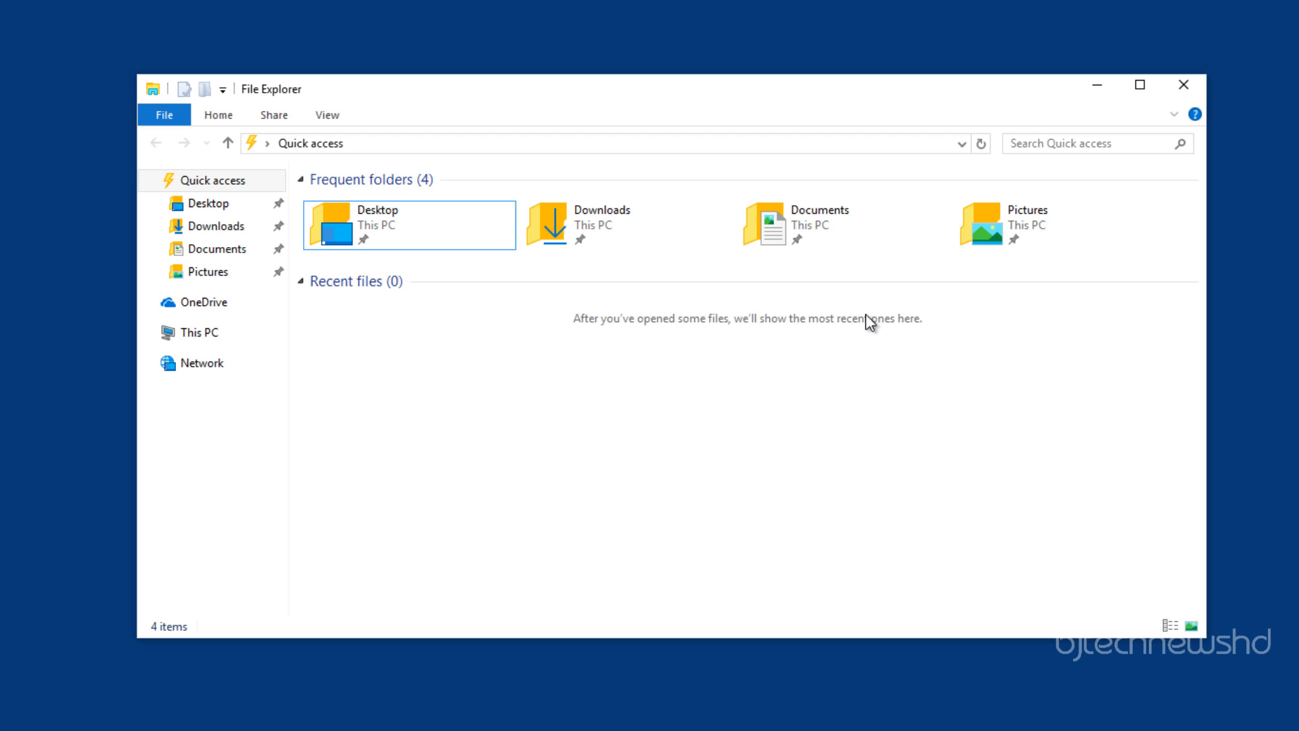
mouse_move(881, 334)
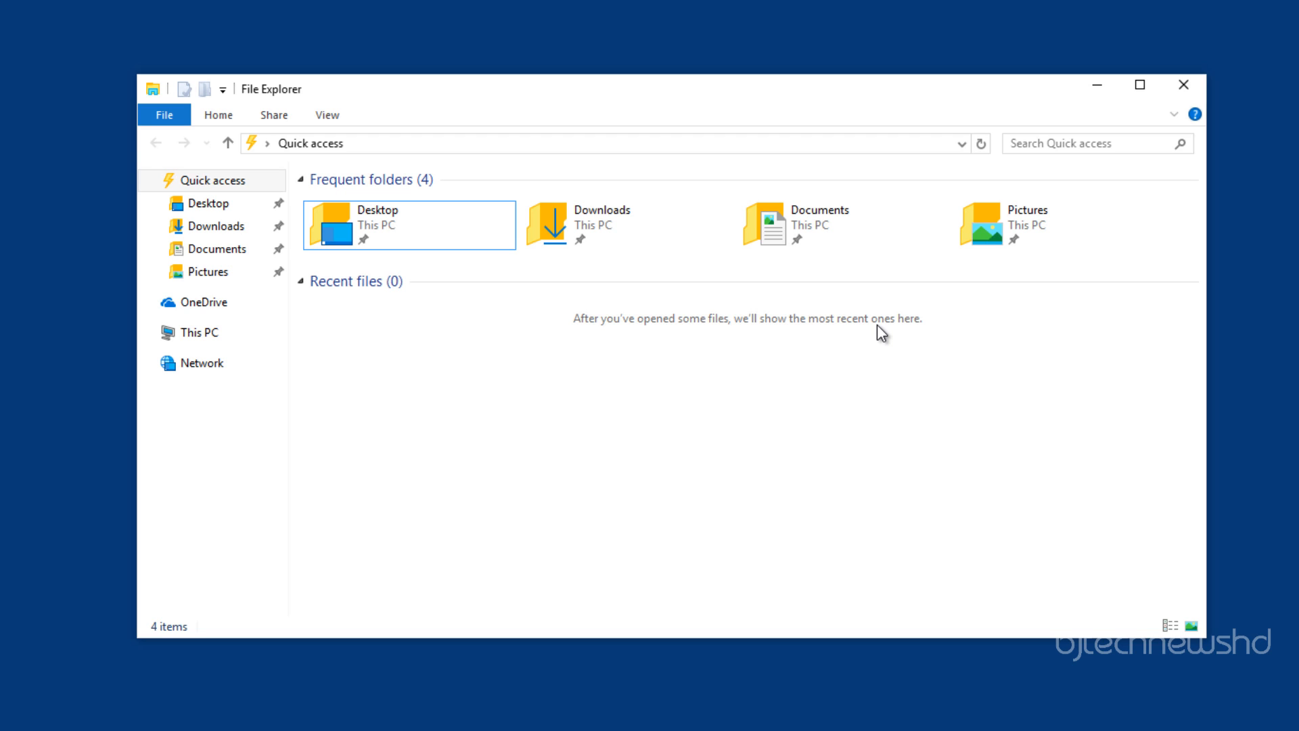
mouse_move(652, 335)
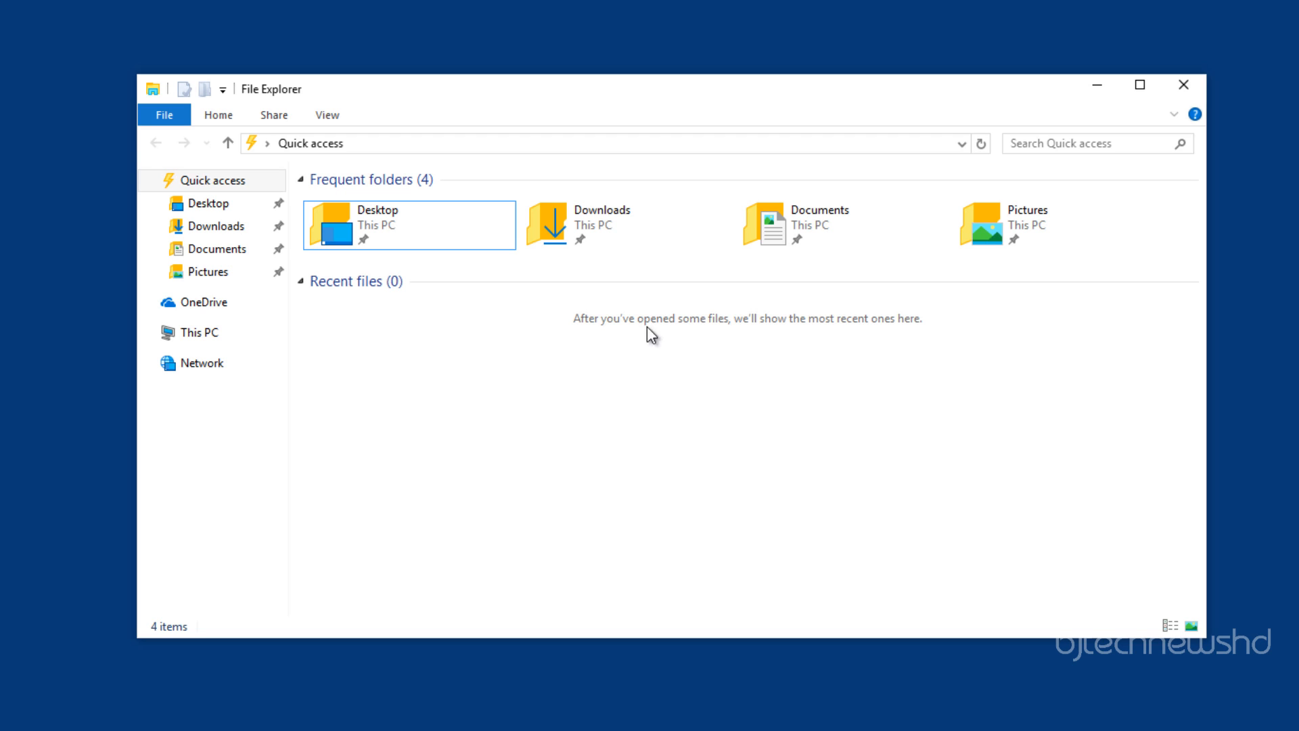
mouse_move(860, 326)
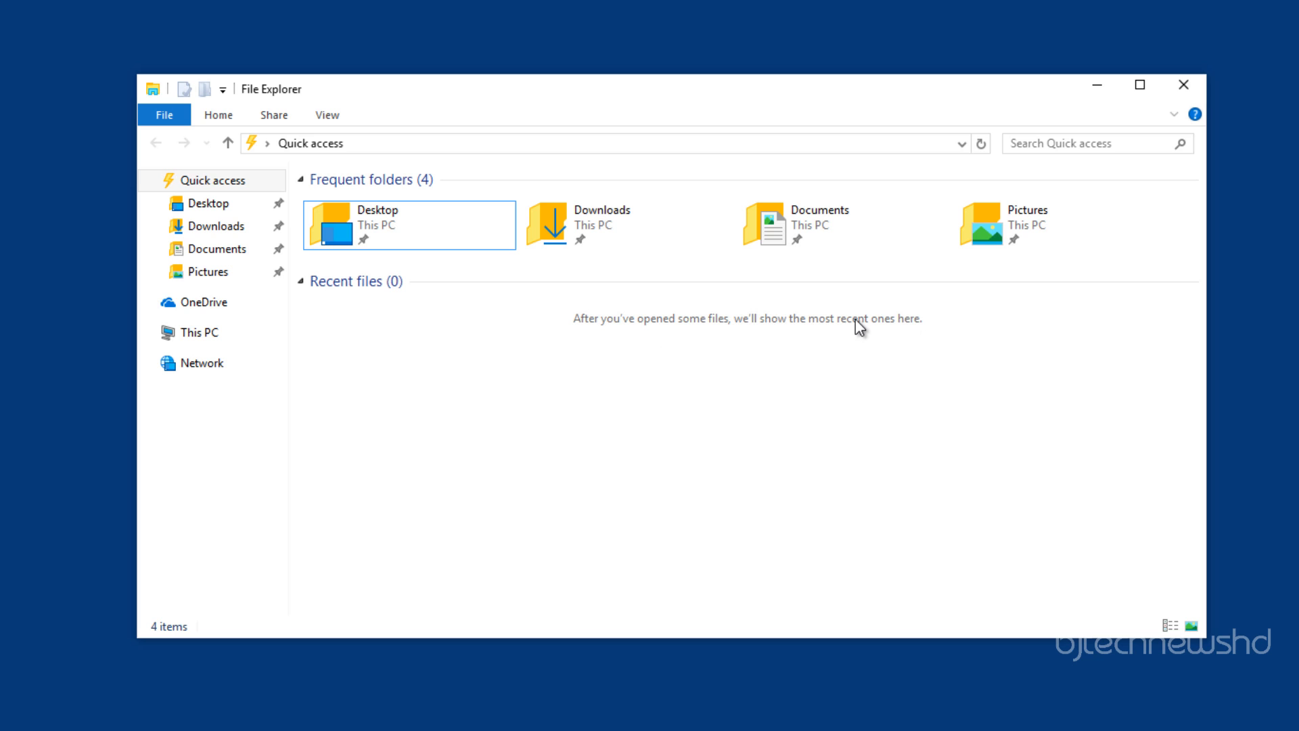
mouse_move(659, 345)
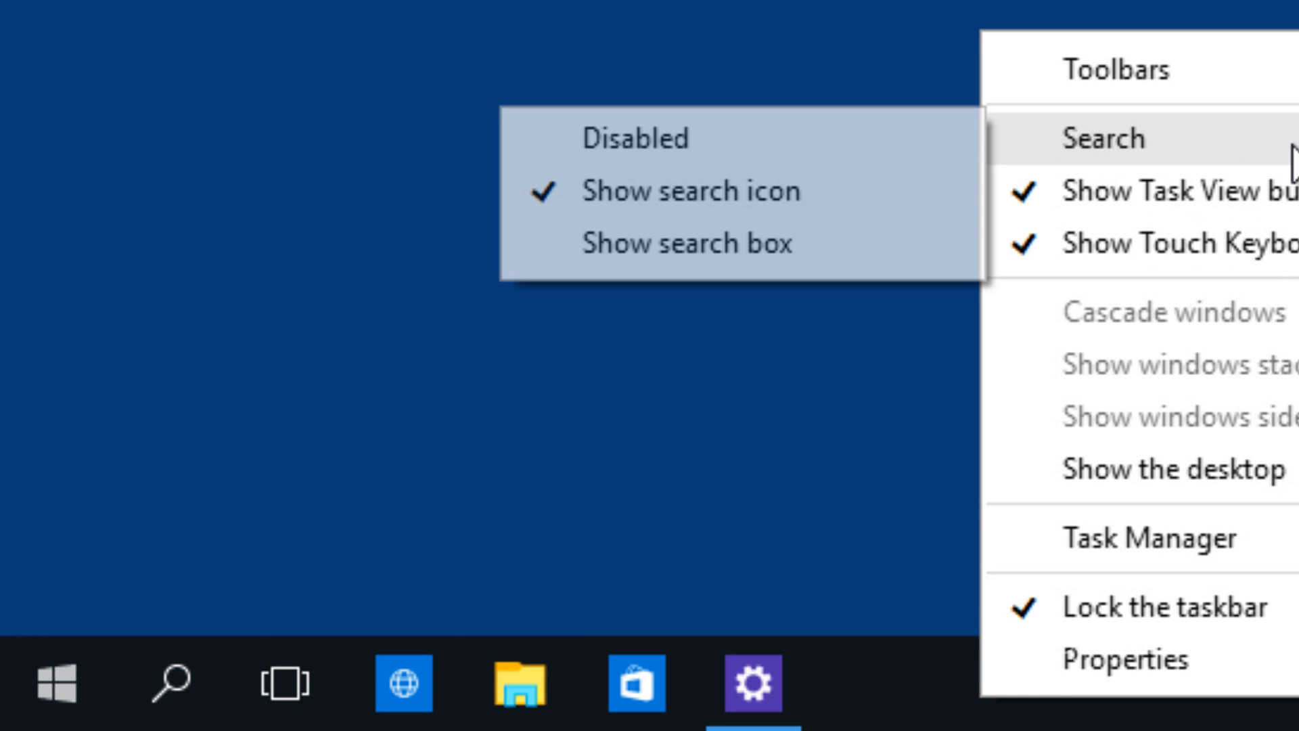
Keep taskbar search shown as an icon only via the Search submenu
left_click(687, 242)
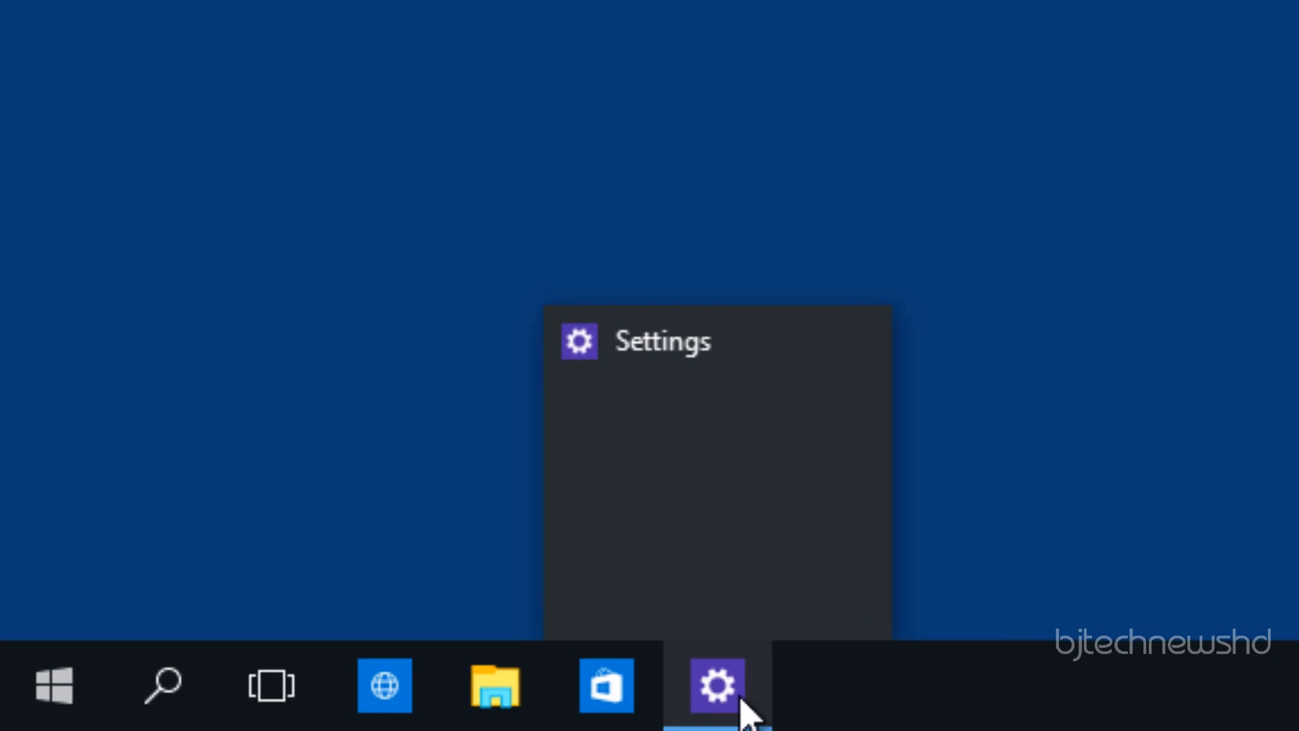
Bring Settings up from the taskbar and maximize it to fill the screen
left_click(717, 685)
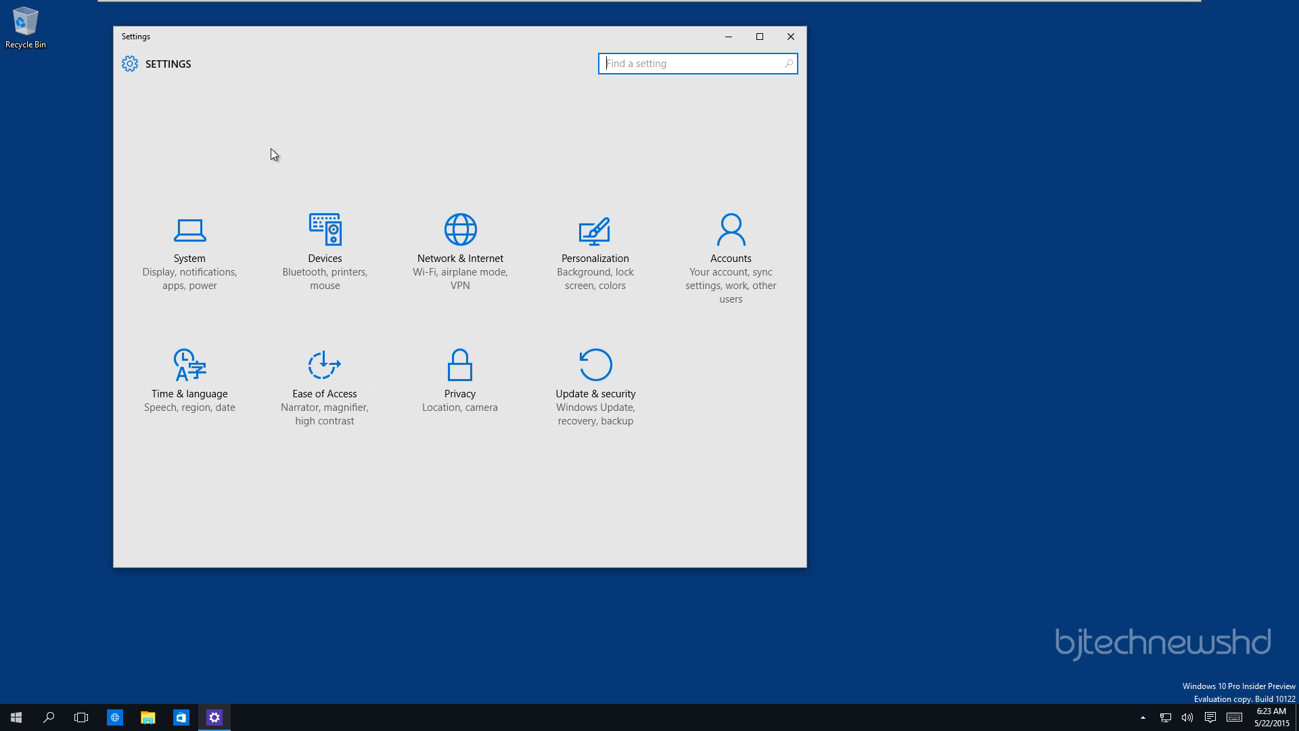
mouse_move(806, 571)
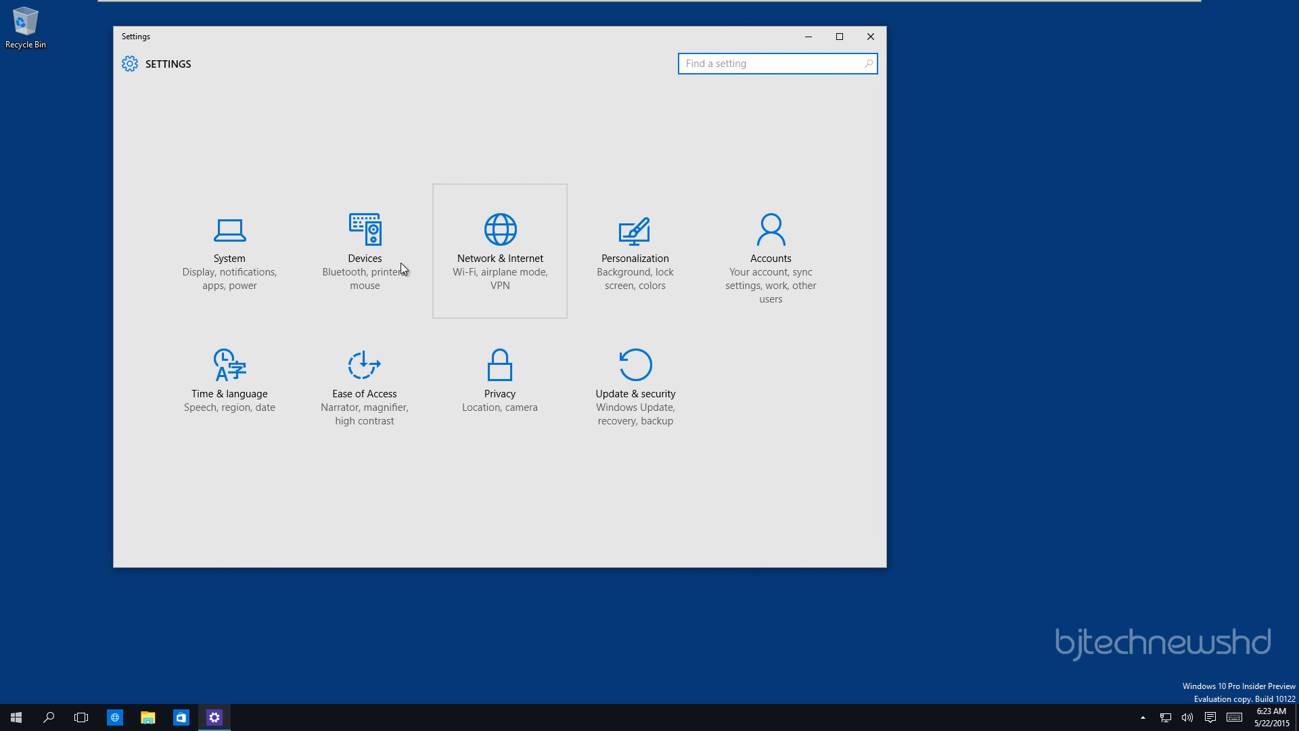
mouse_move(191, 163)
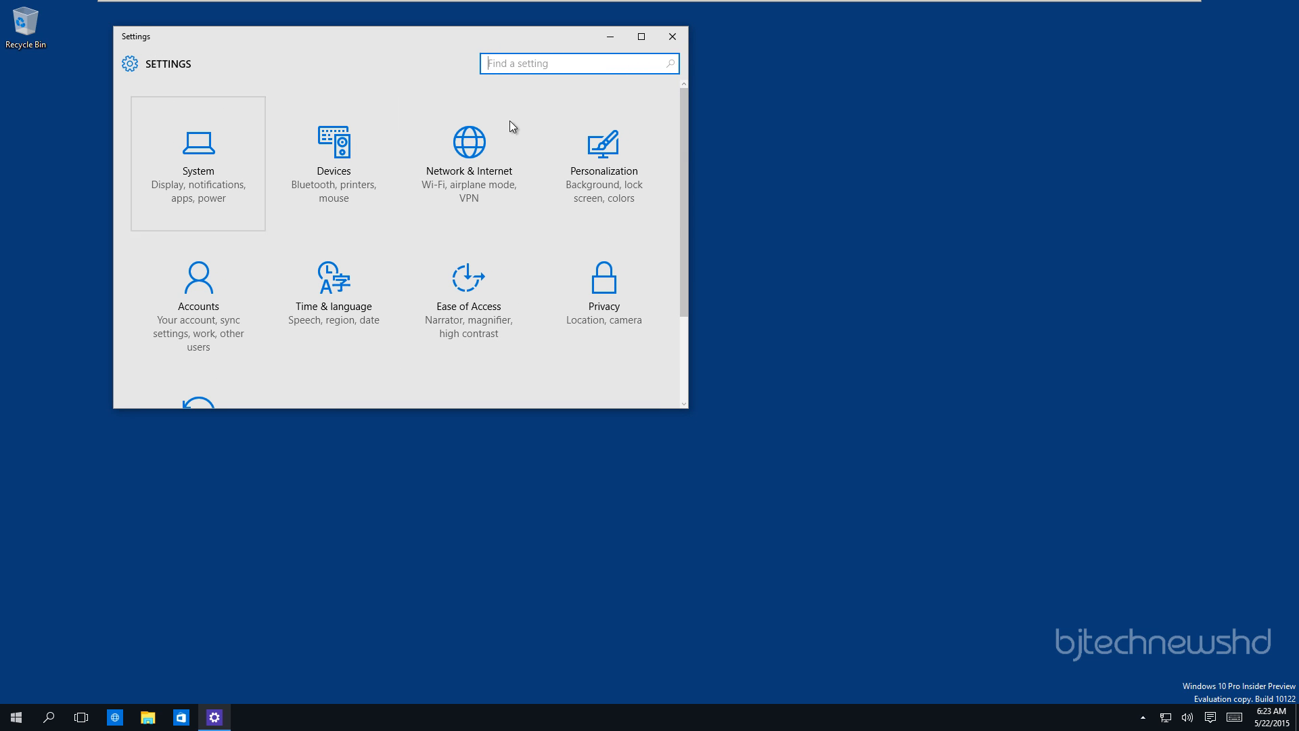
left_click(640, 37)
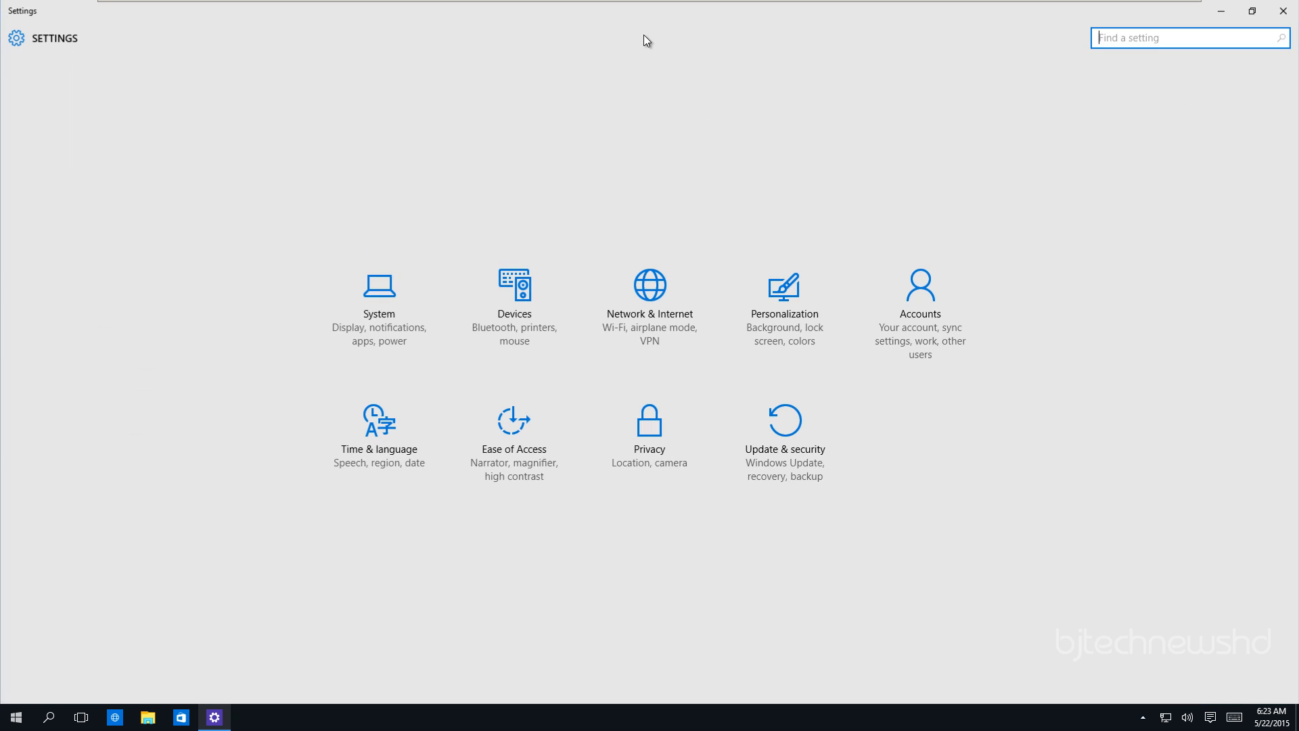
mouse_move(286, 326)
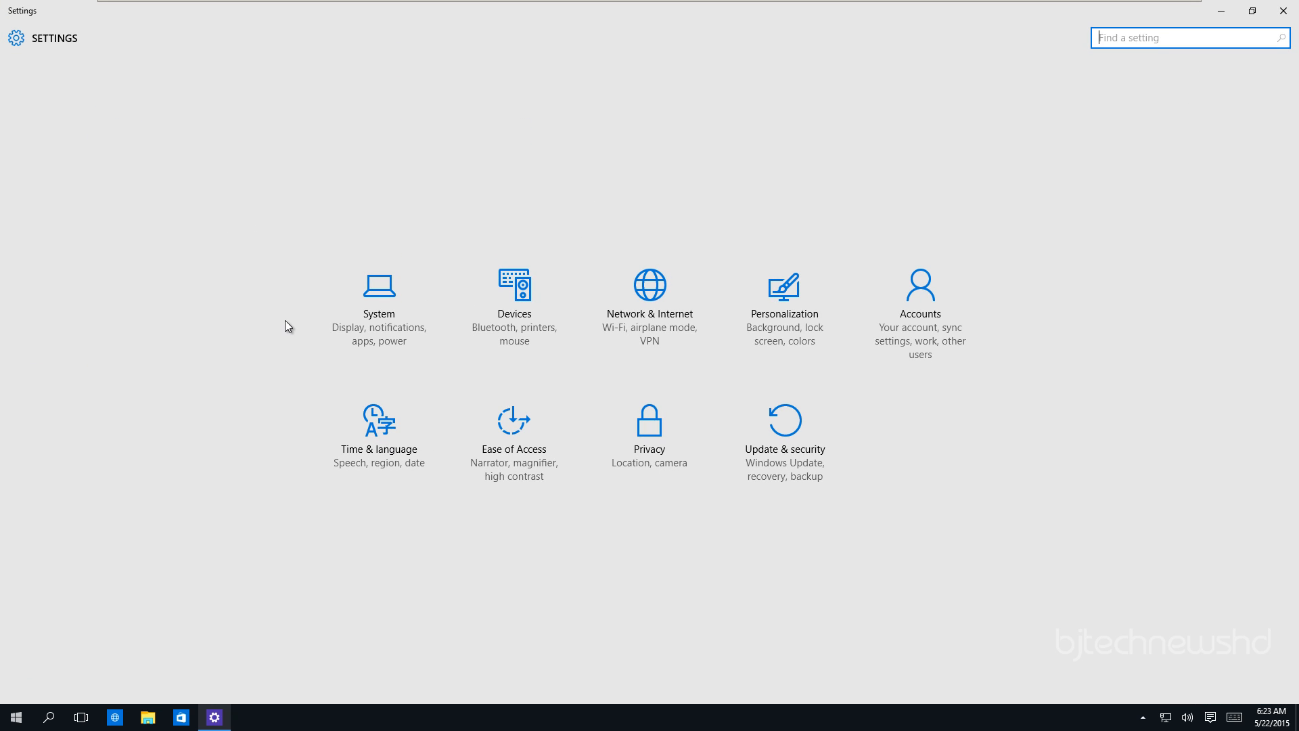
mouse_move(731, 377)
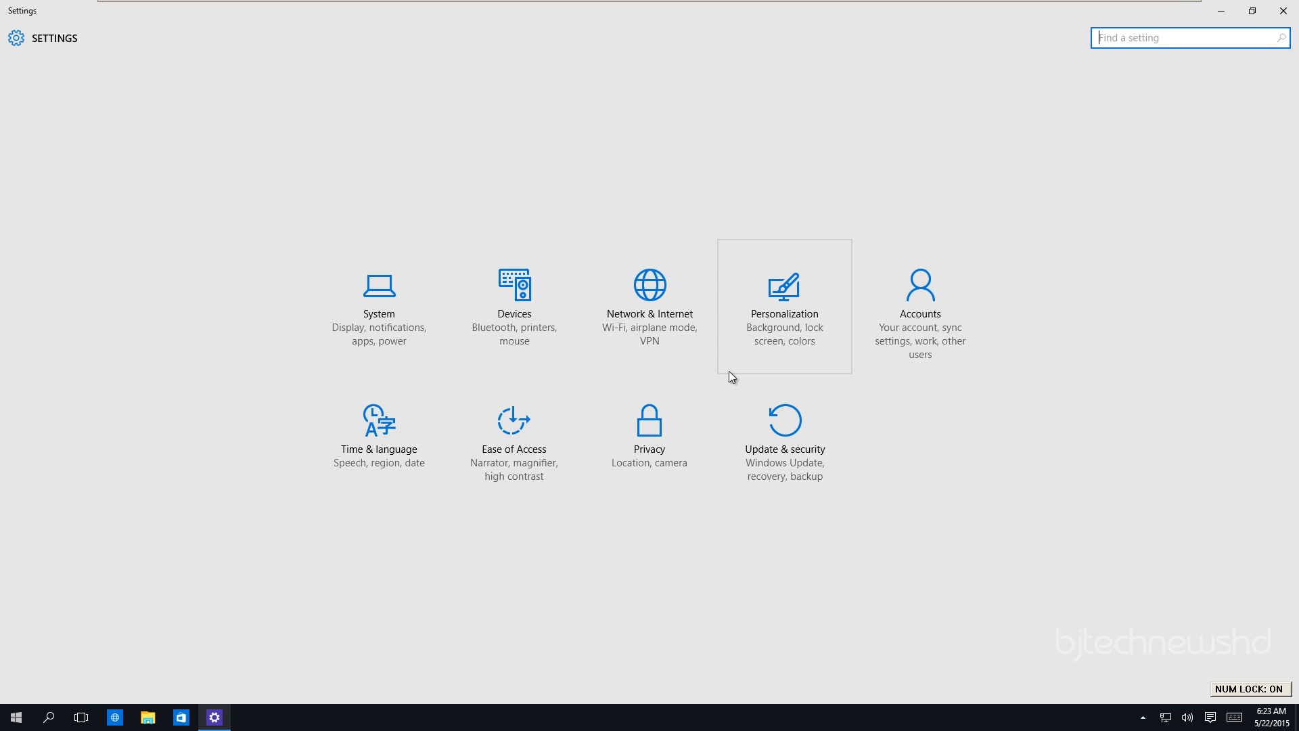
View For developers options, then the Activation page under Update & security
left_click(784, 430)
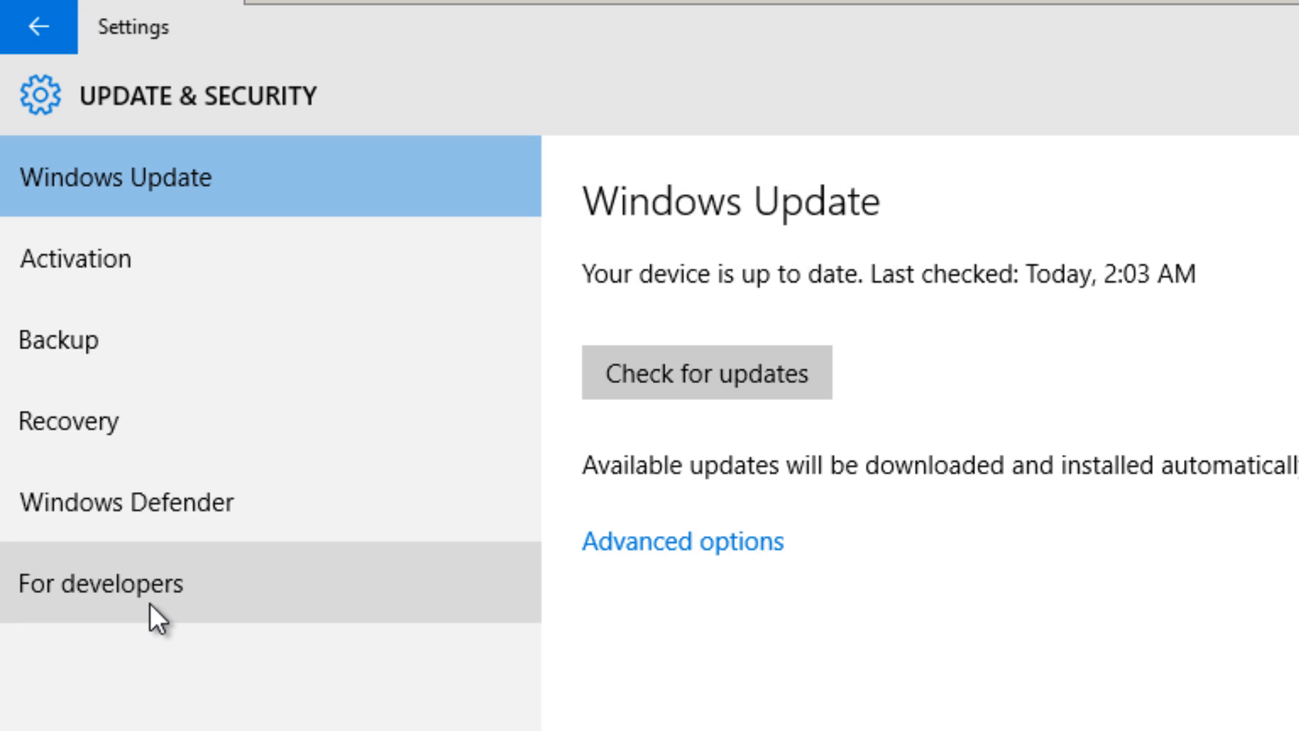
left_click(99, 583)
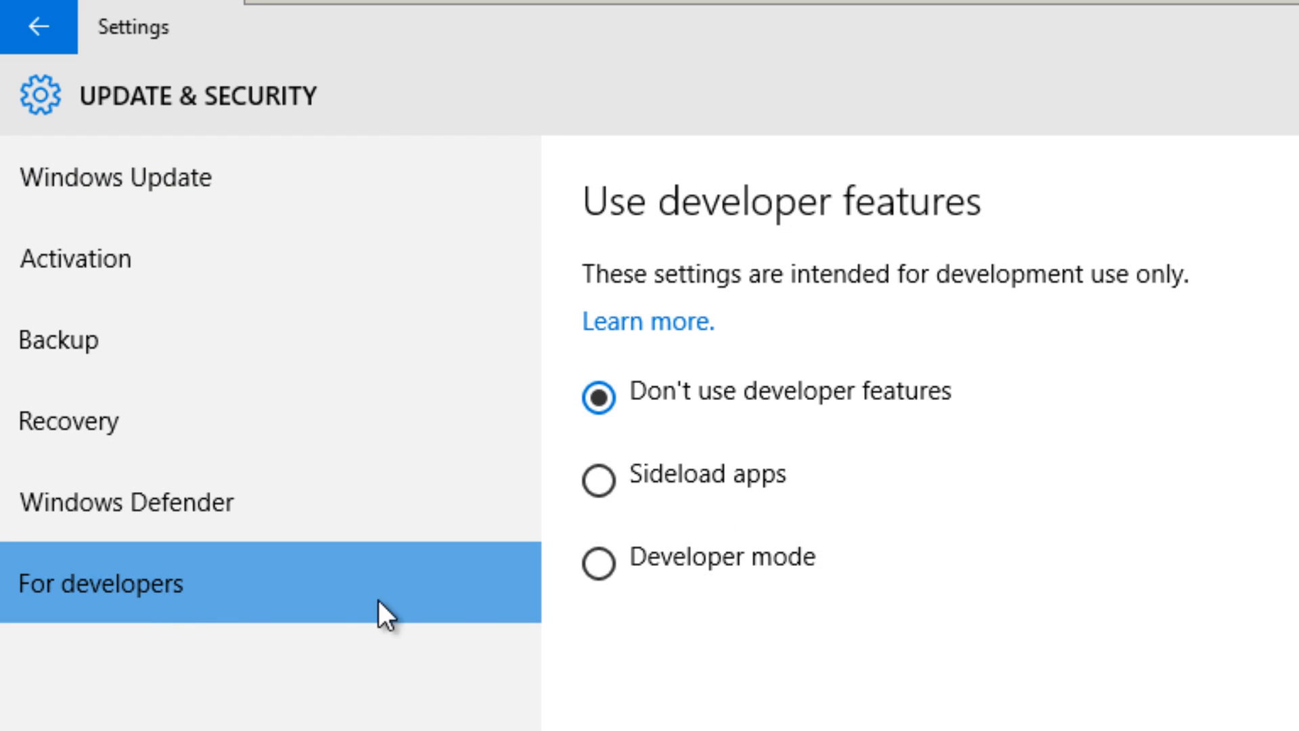
mouse_move(1047, 290)
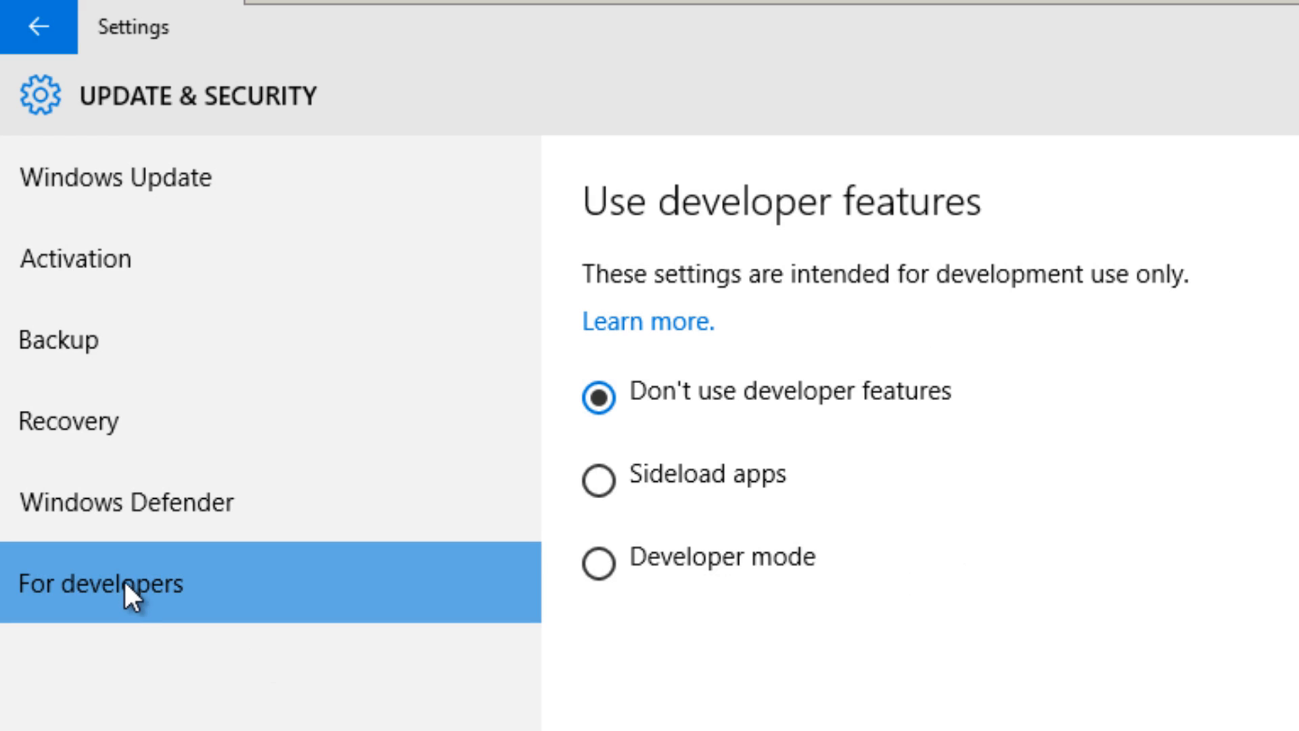
mouse_move(191, 477)
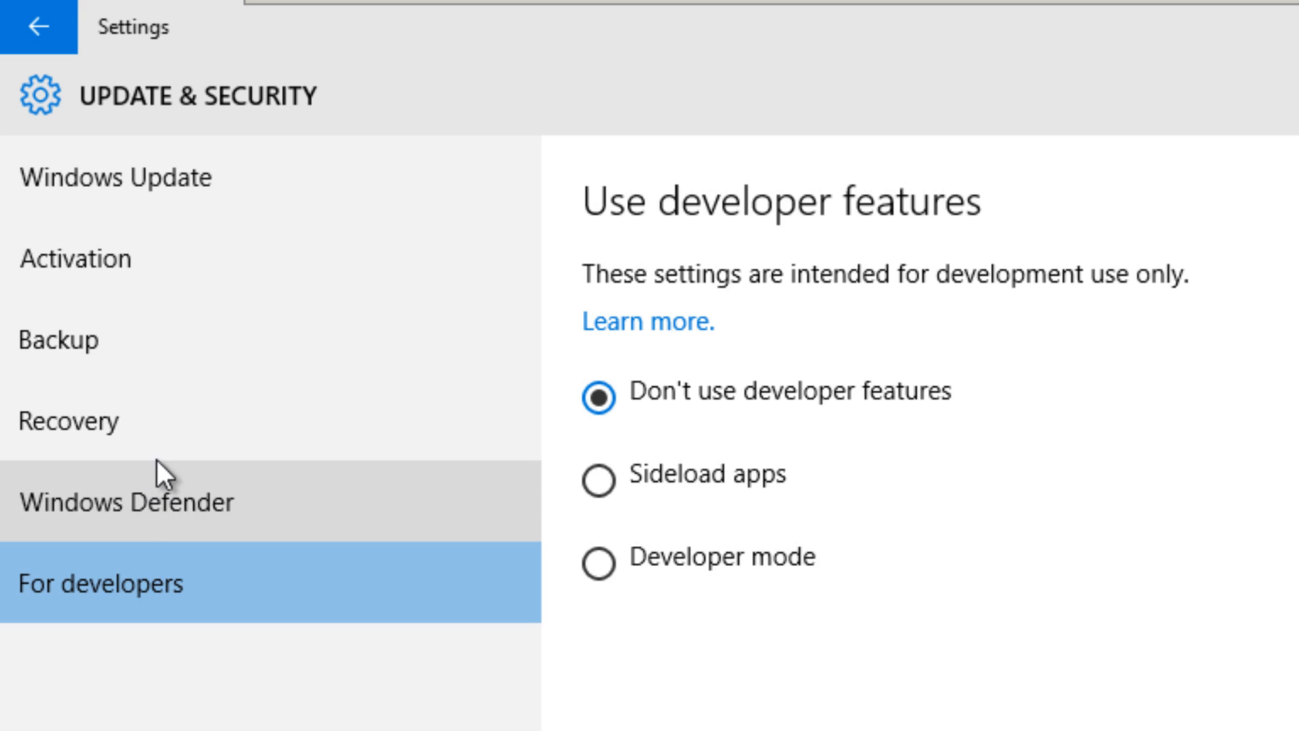
left_click(76, 259)
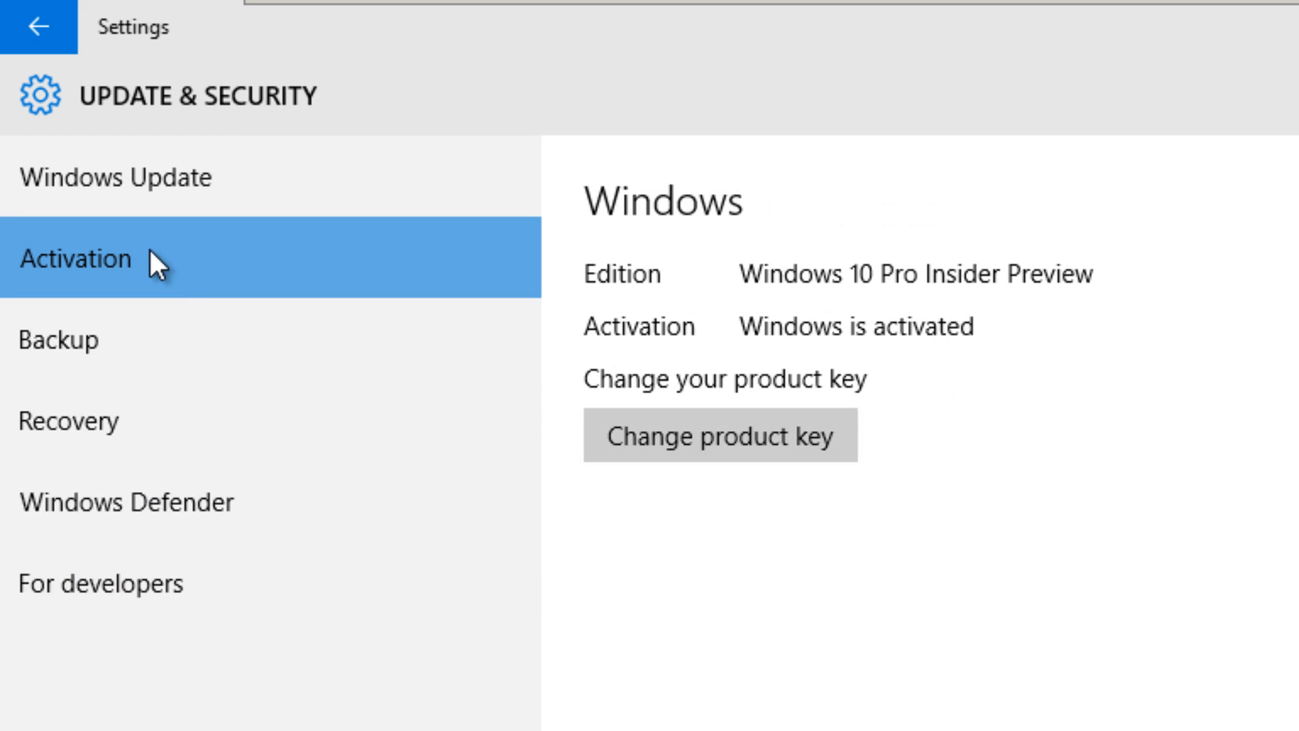